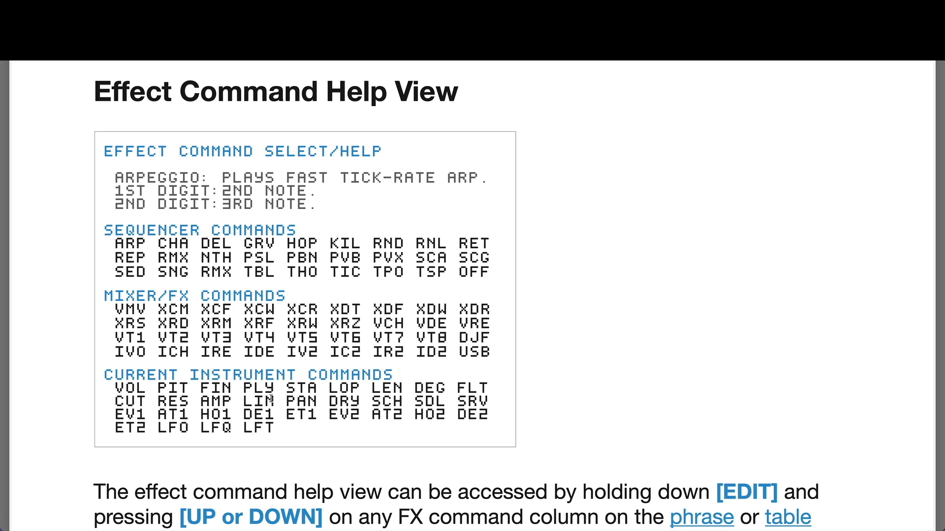
mouse_move(286, 431)
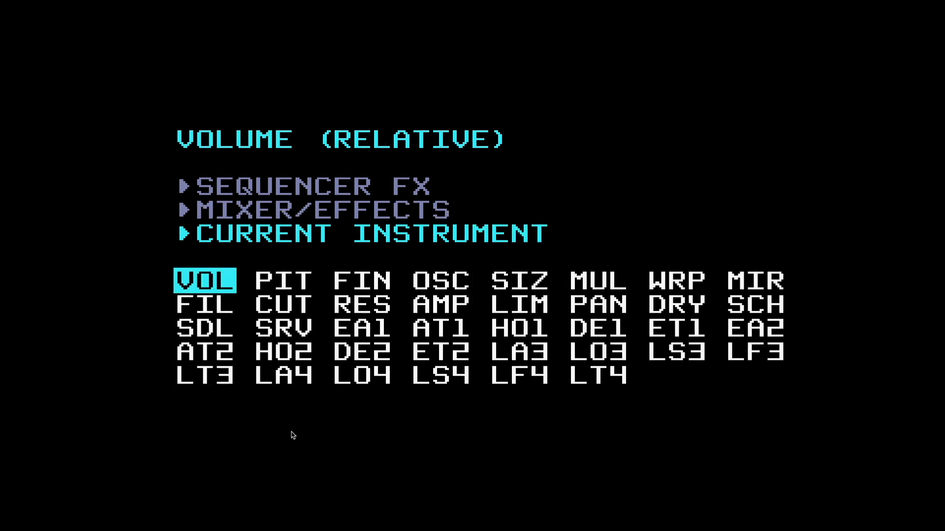
Step through the instrument command help for VOL, AT2 and LA3 (LFO amount relative).
click(204, 352)
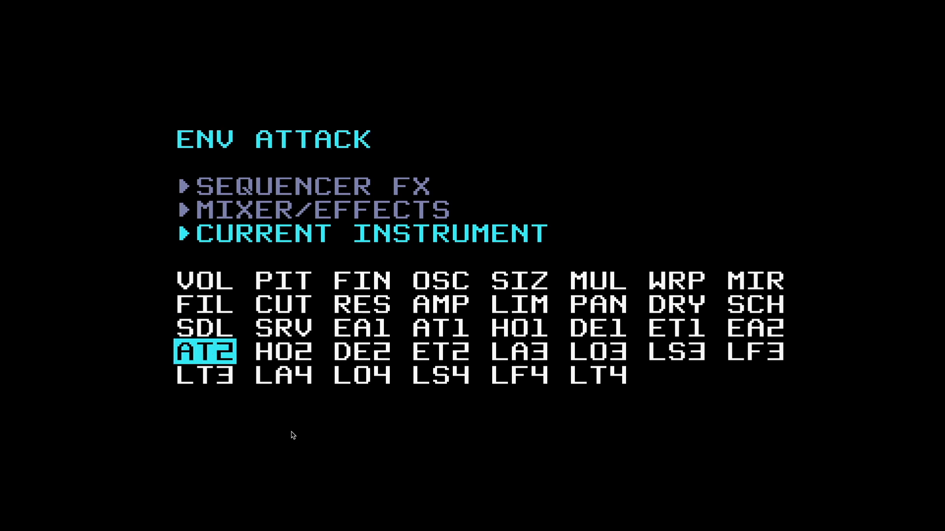
click(363, 329)
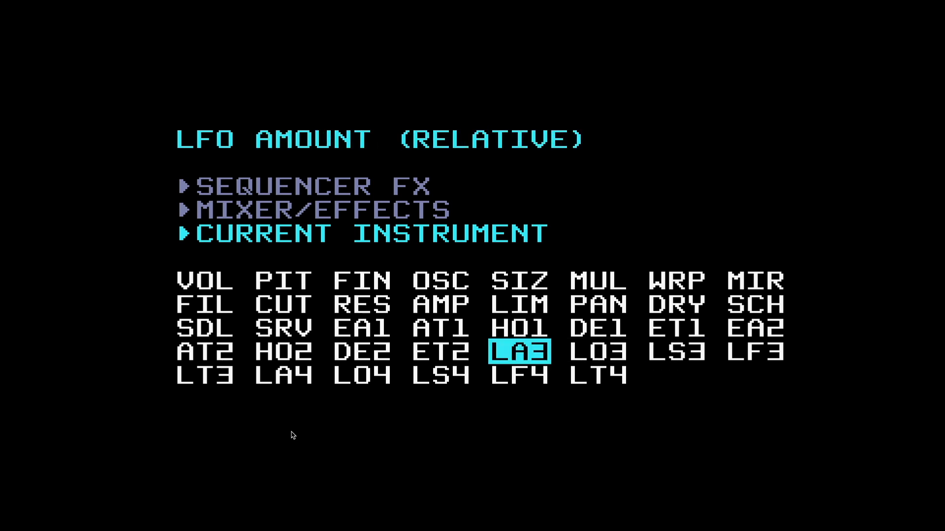
key(down)
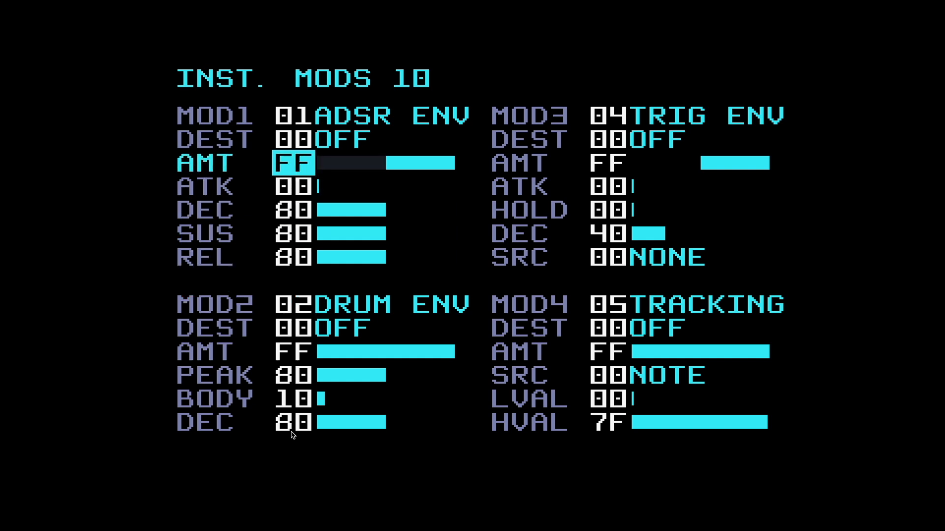
Move the cursor between MOD1 AMT and the MOD1 type field on the instrument mods page.
key(up)
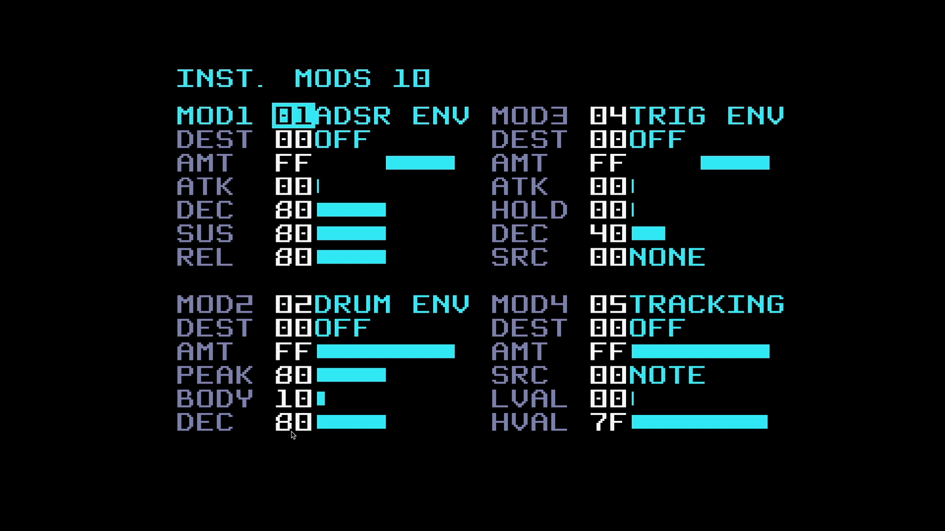
key(down)
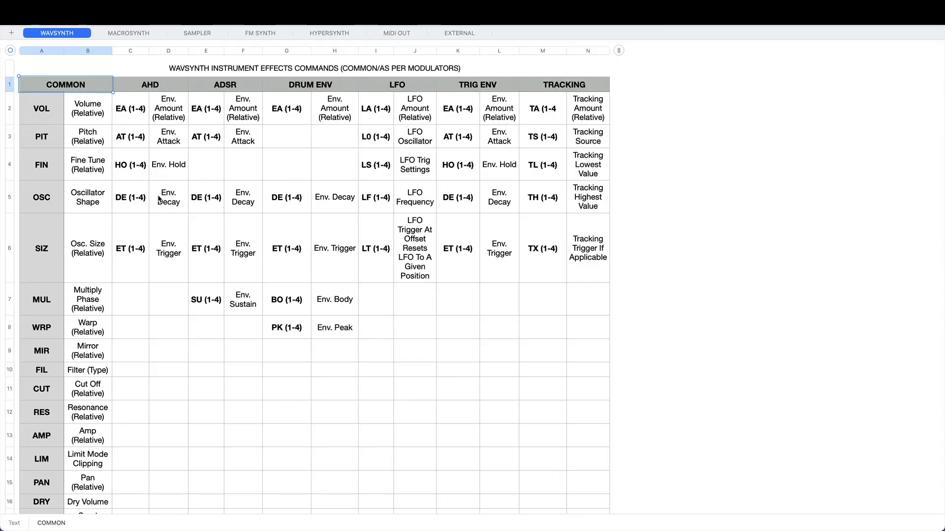
click(57, 33)
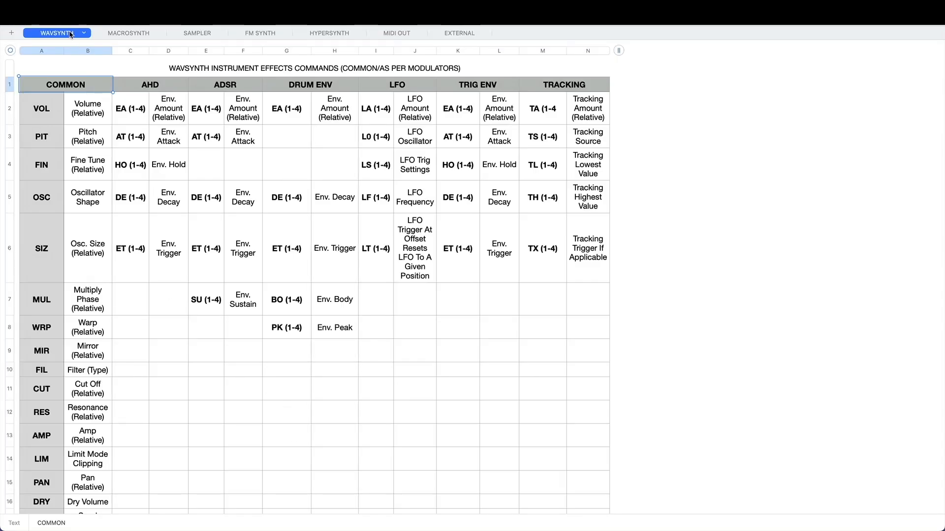
click(128, 34)
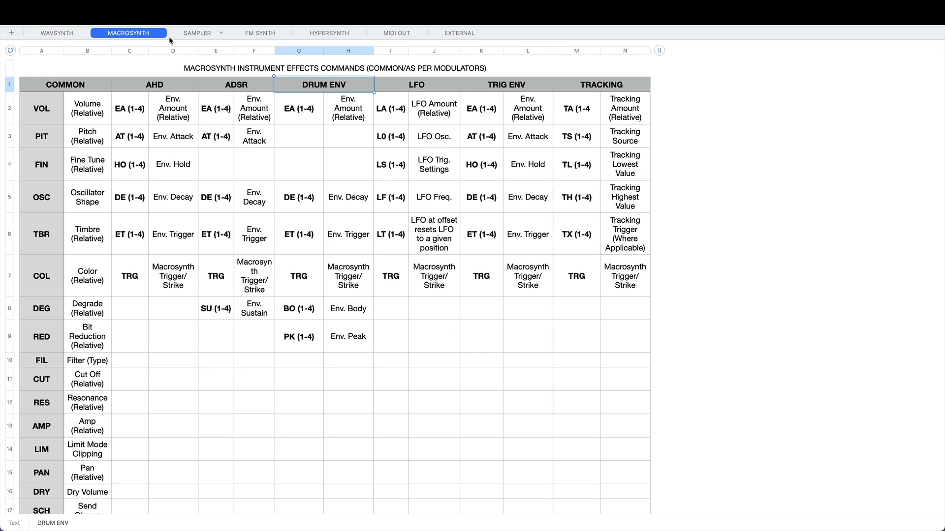
click(260, 34)
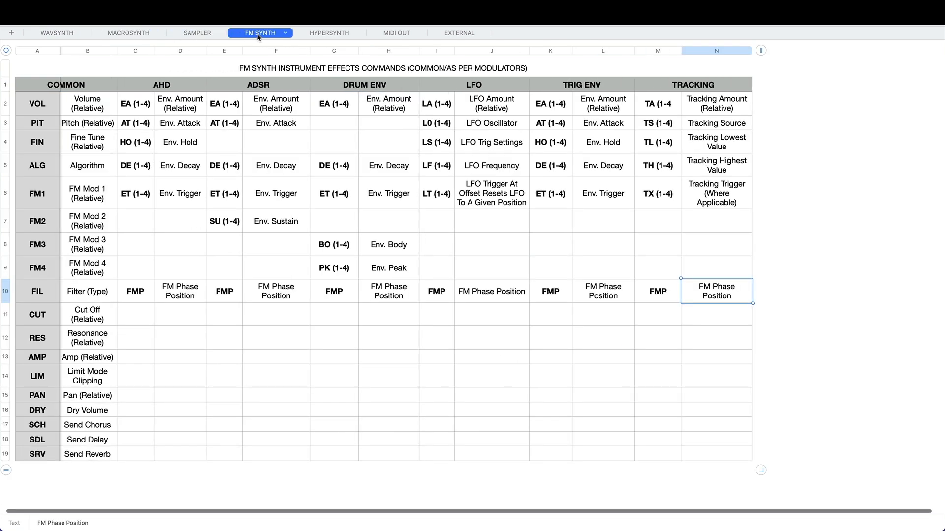
click(395, 33)
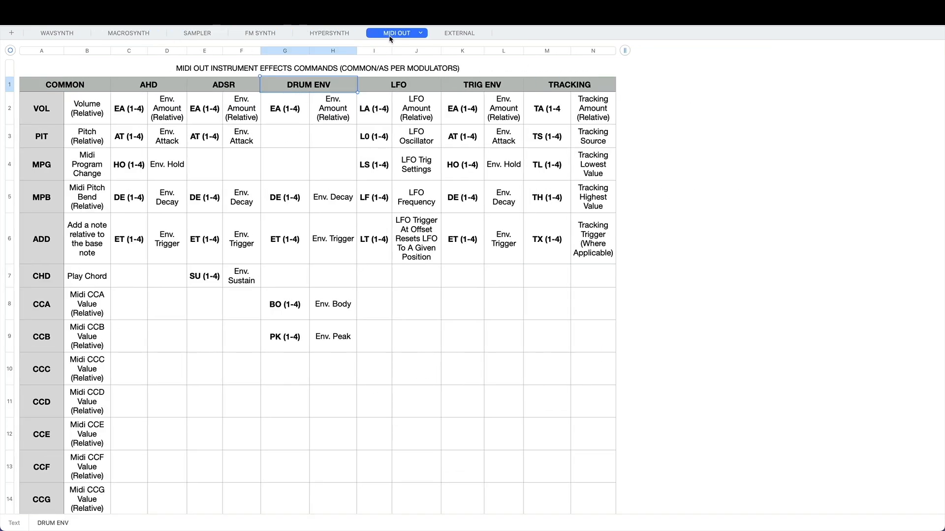
click(459, 33)
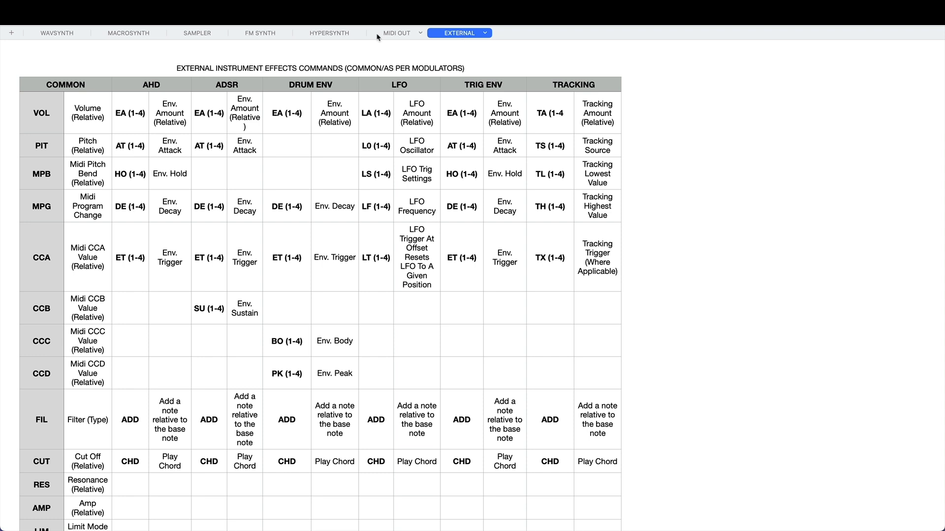
click(56, 33)
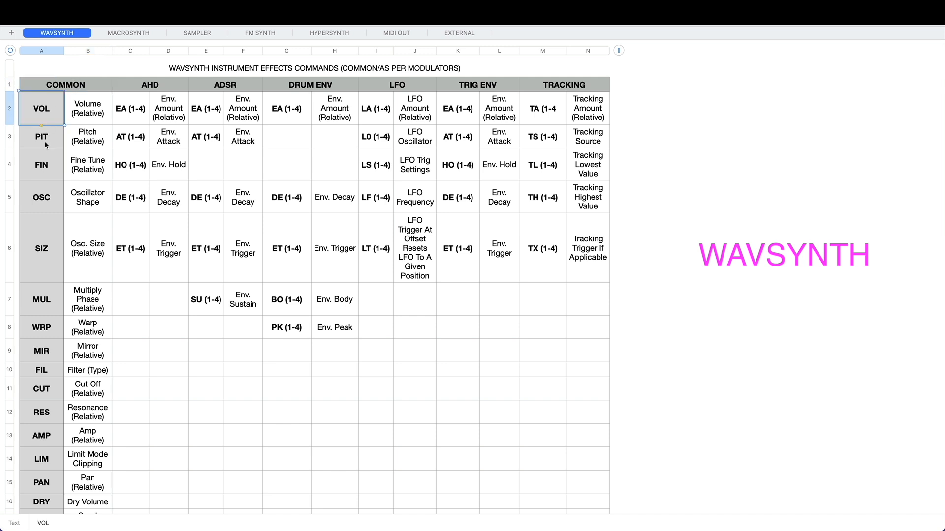
click(41, 164)
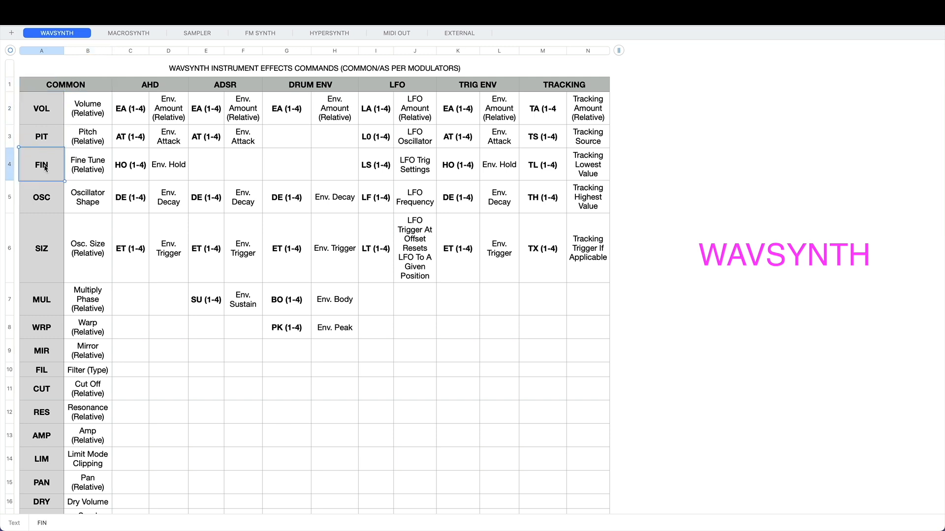
click(42, 197)
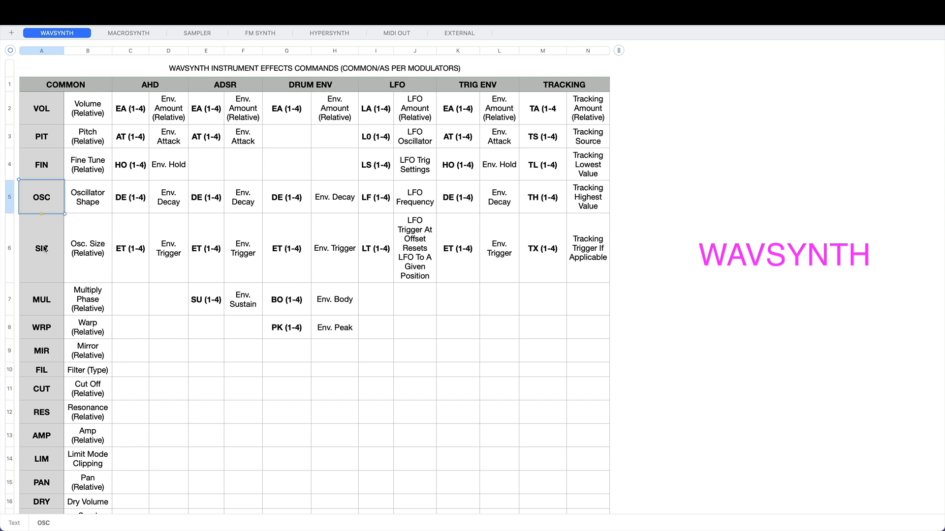
click(41, 300)
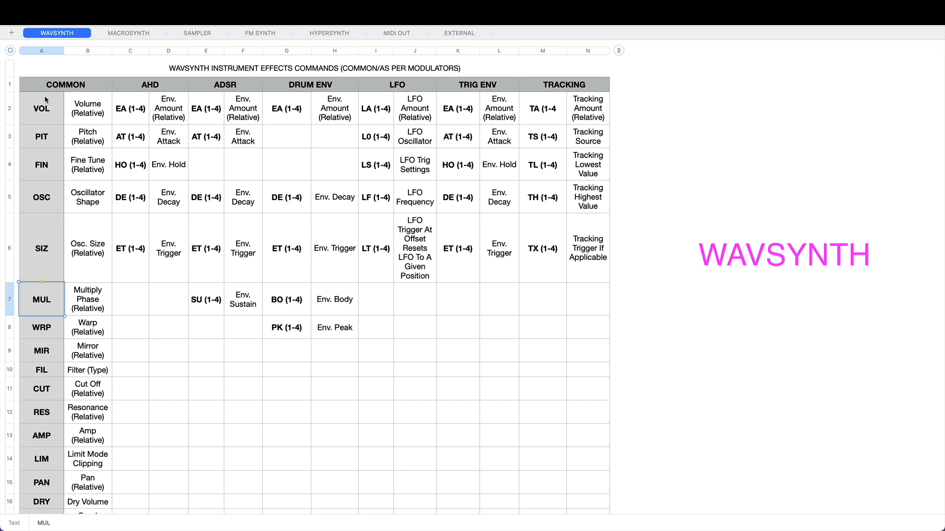
click(41, 136)
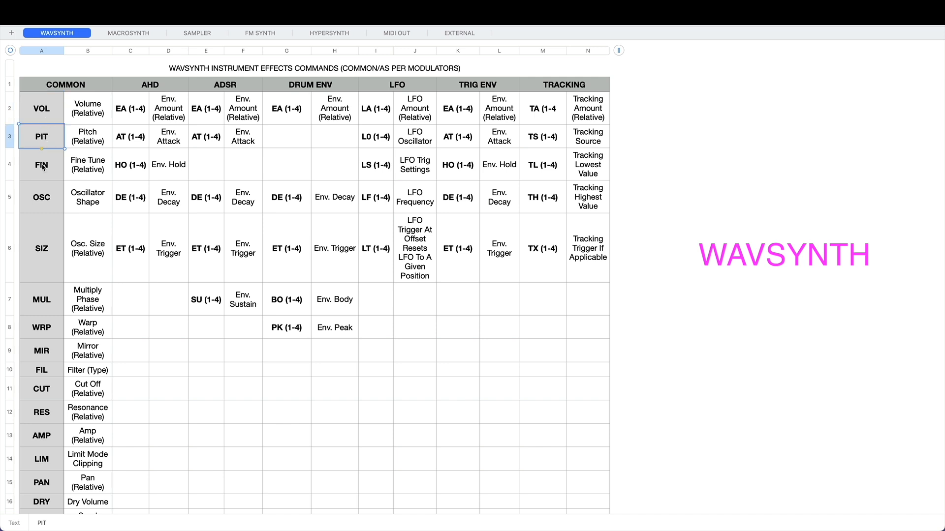
click(41, 197)
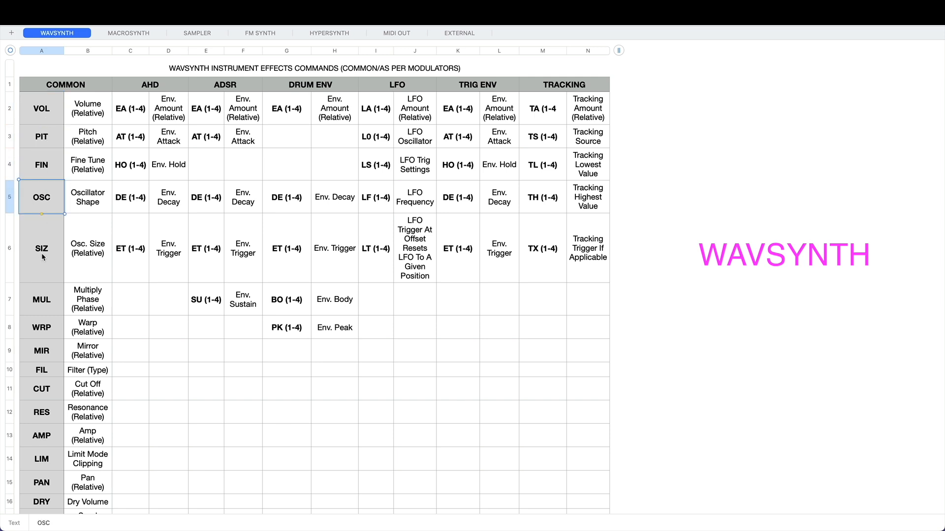
click(42, 248)
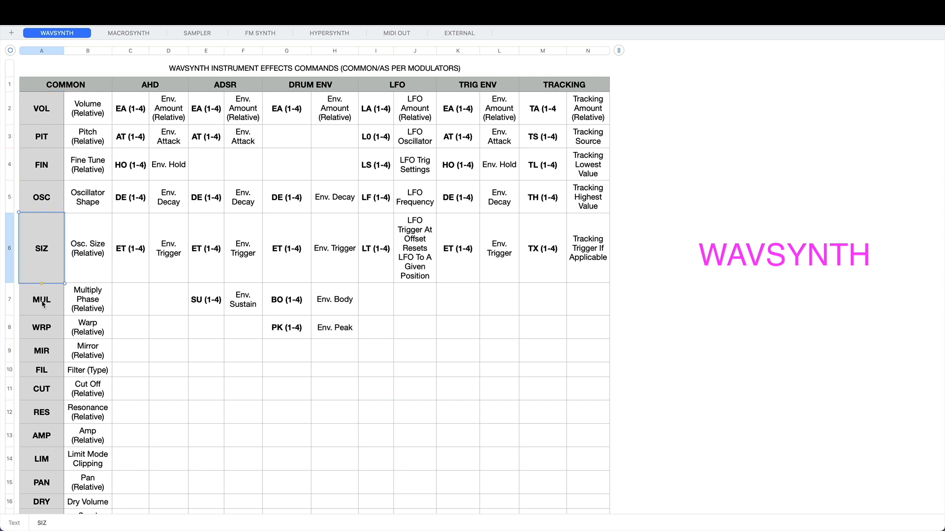
click(41, 327)
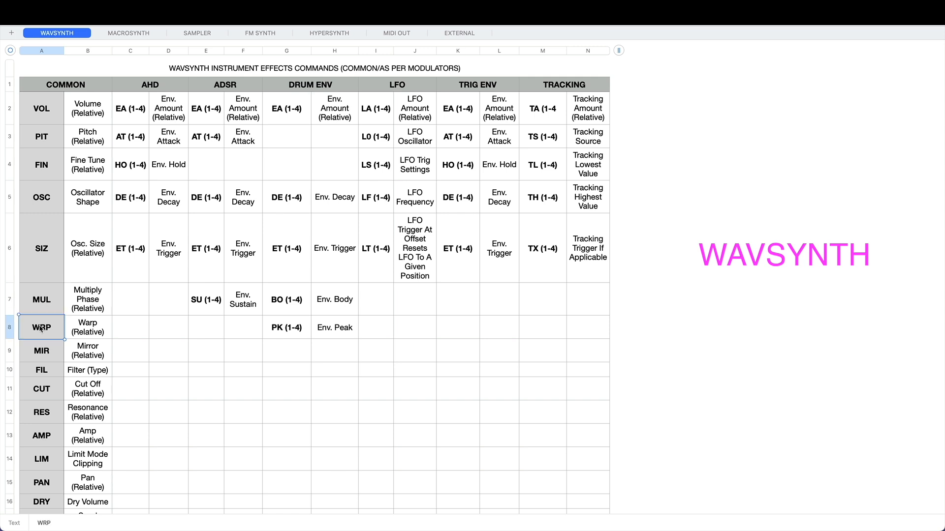
scroll(down, 3)
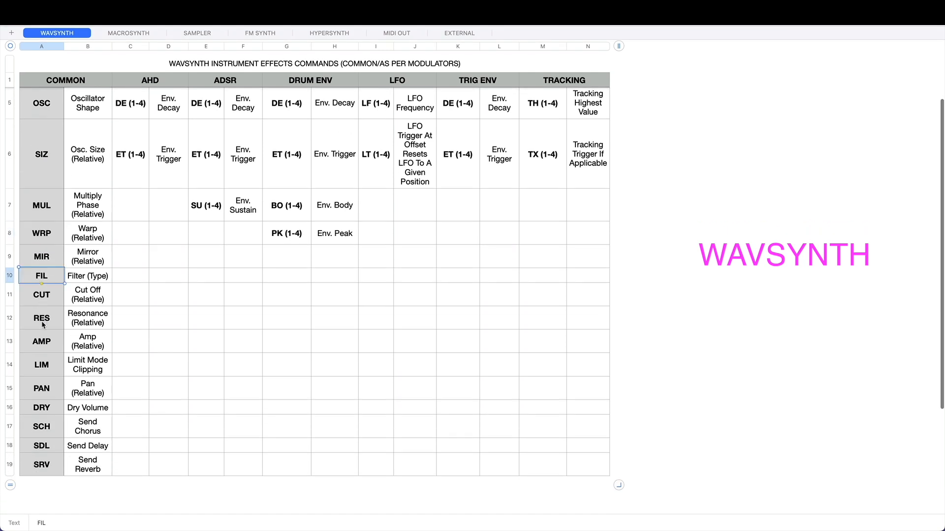
mouse_move(42, 393)
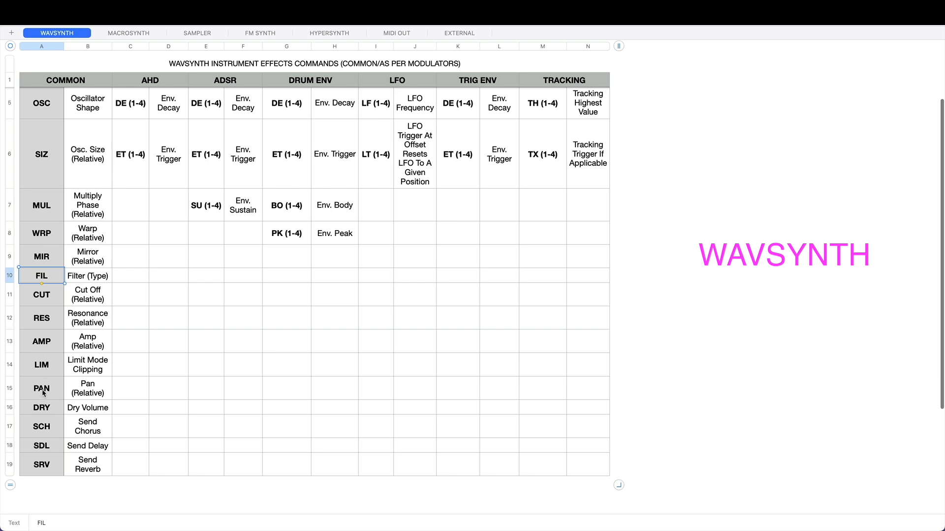
mouse_move(63, 417)
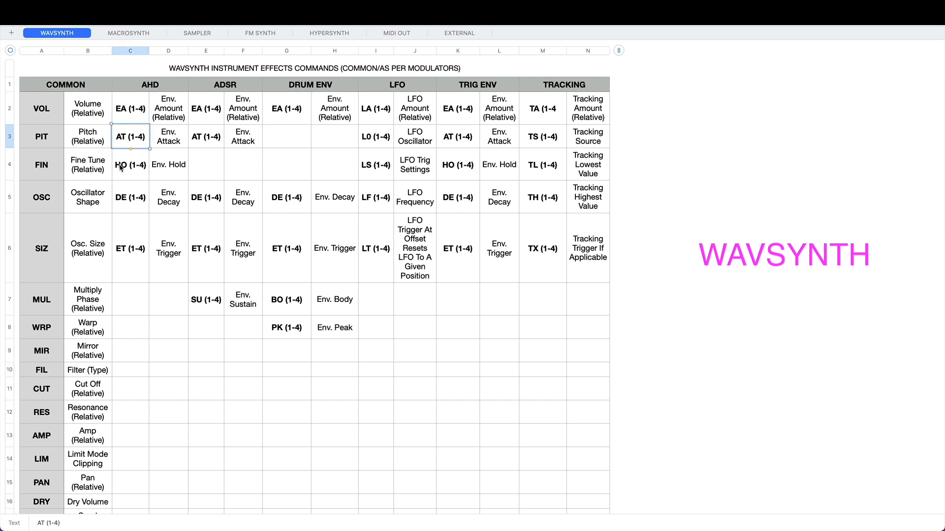
click(130, 248)
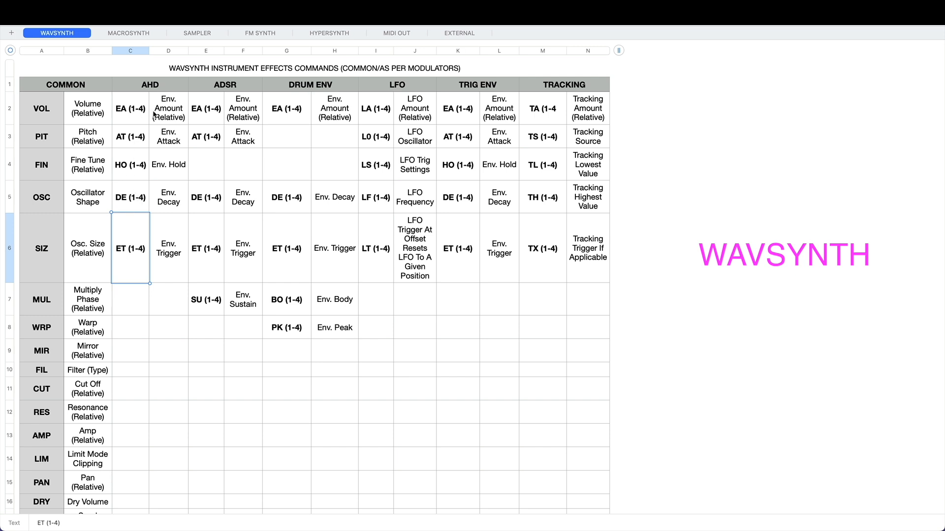
mouse_move(155, 90)
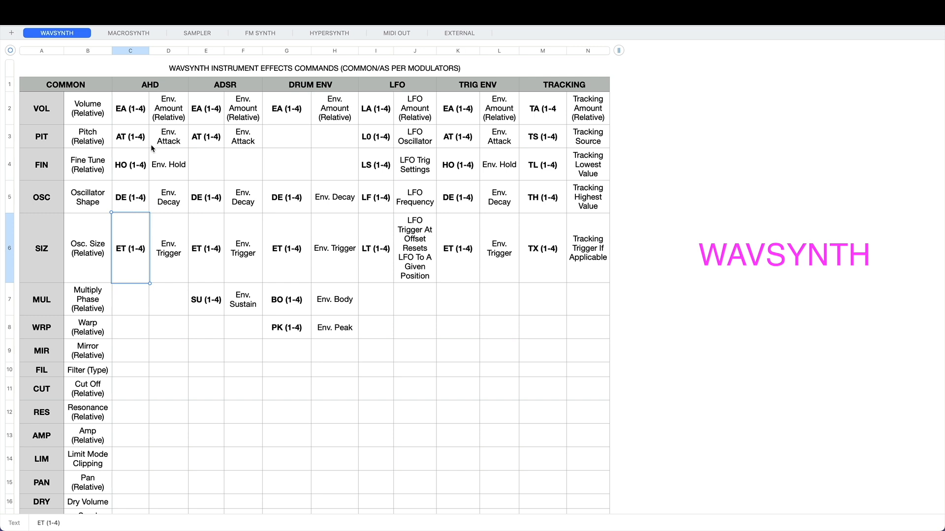
mouse_move(165, 88)
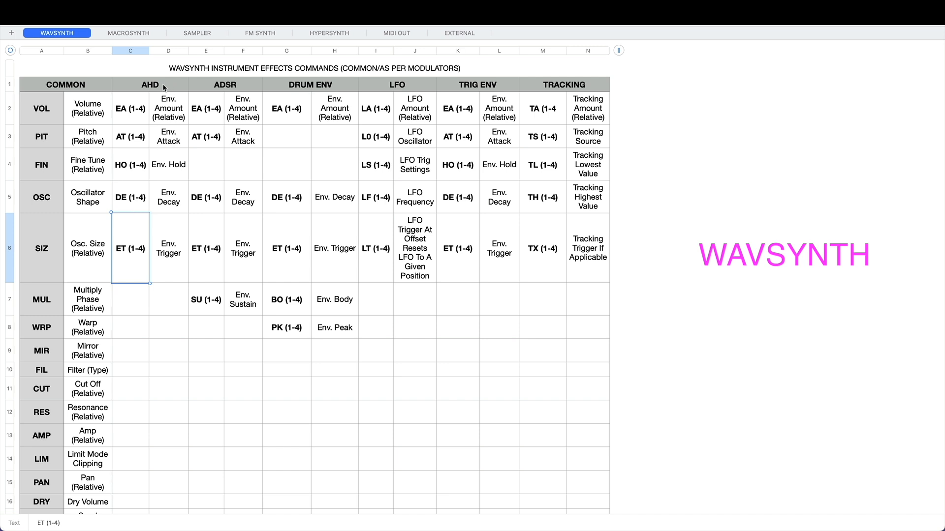
mouse_move(161, 89)
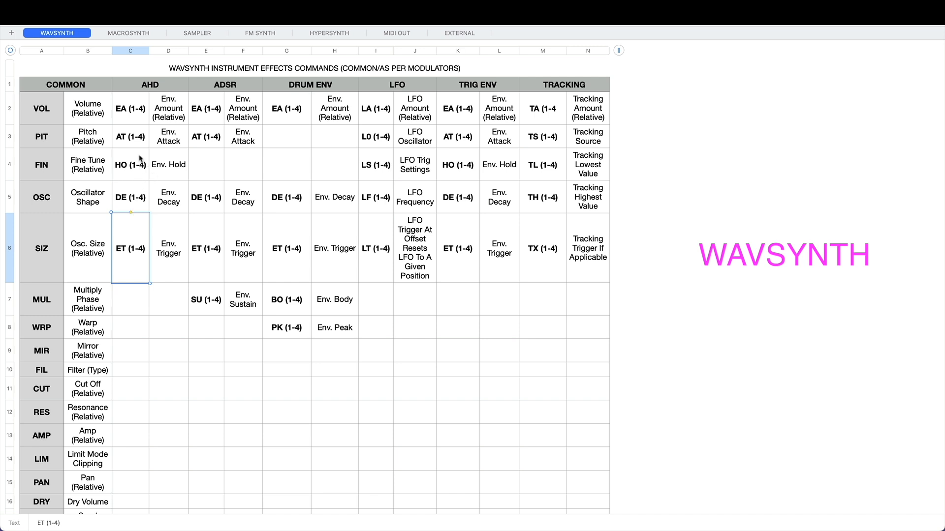
click(130, 108)
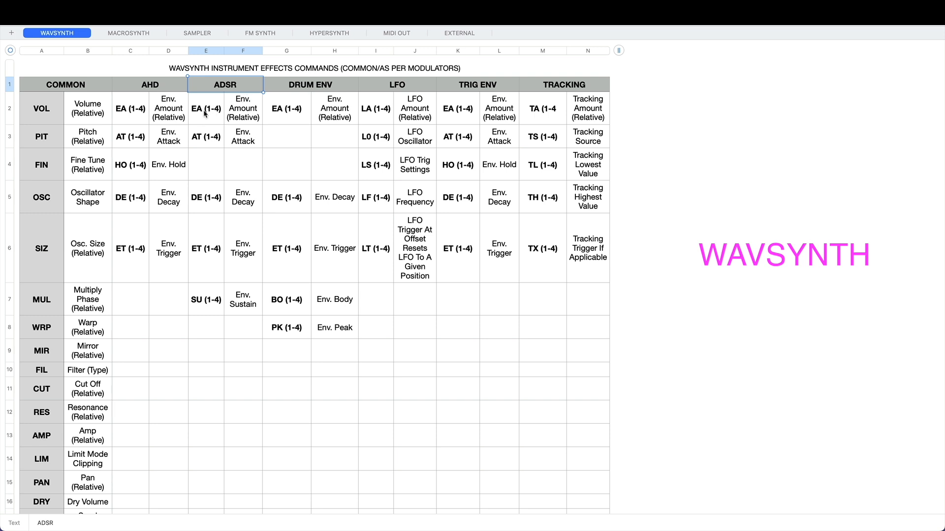
click(206, 108)
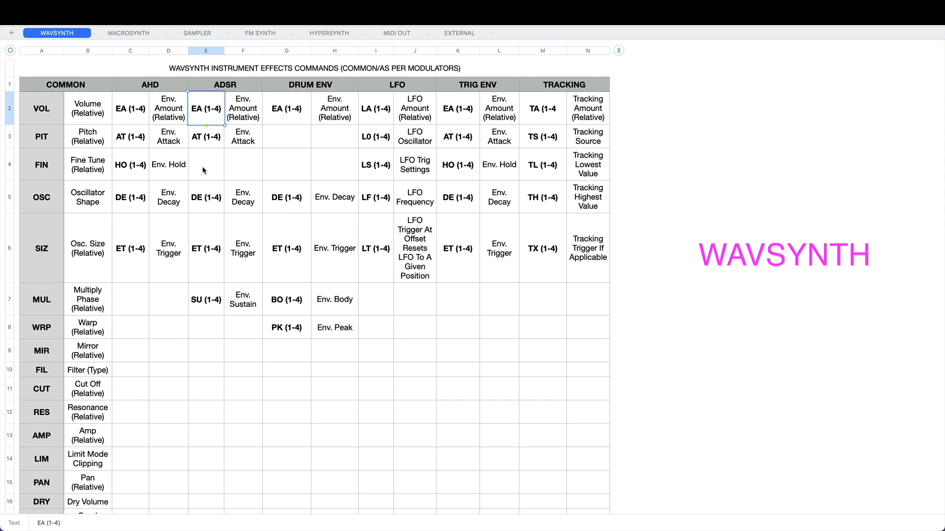
mouse_move(234, 292)
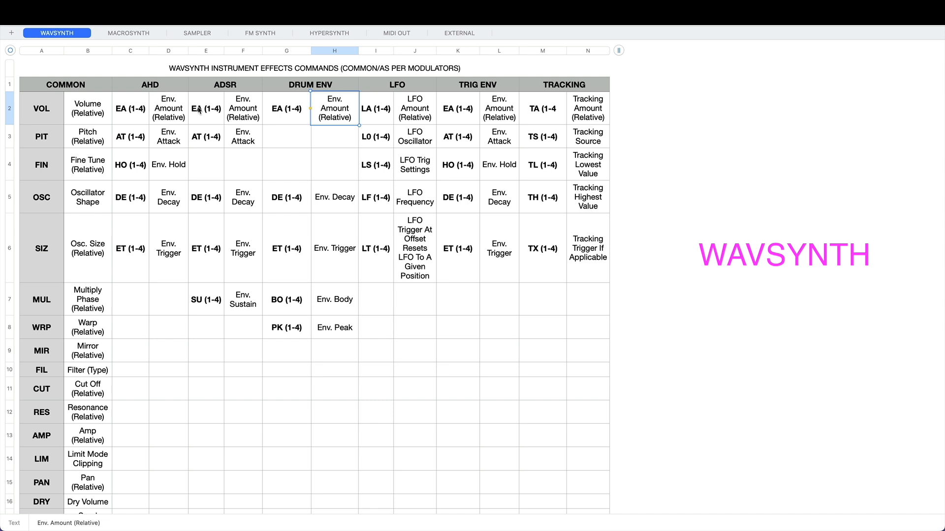
mouse_move(295, 111)
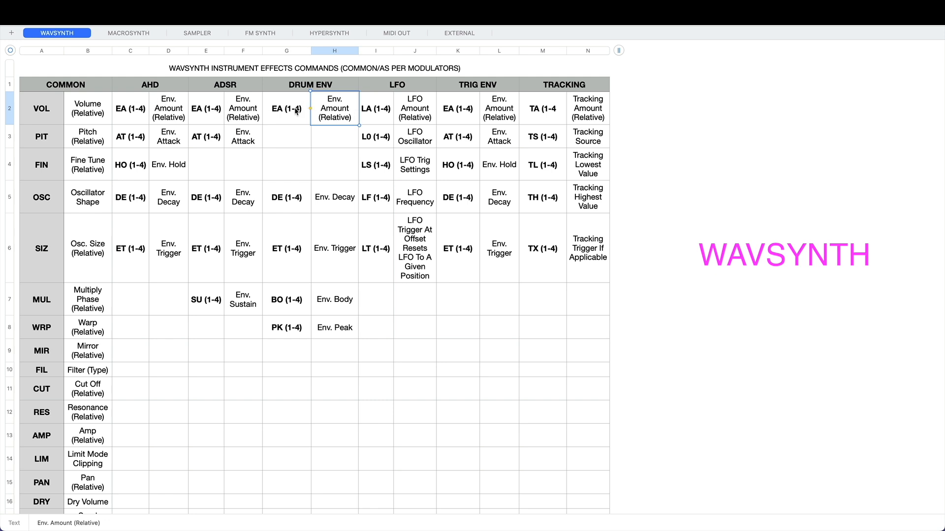
click(286, 109)
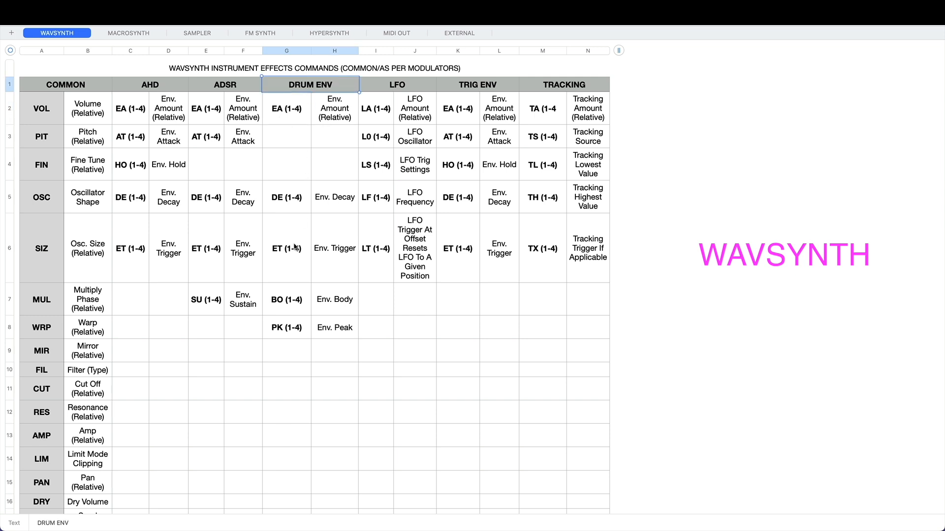
click(334, 299)
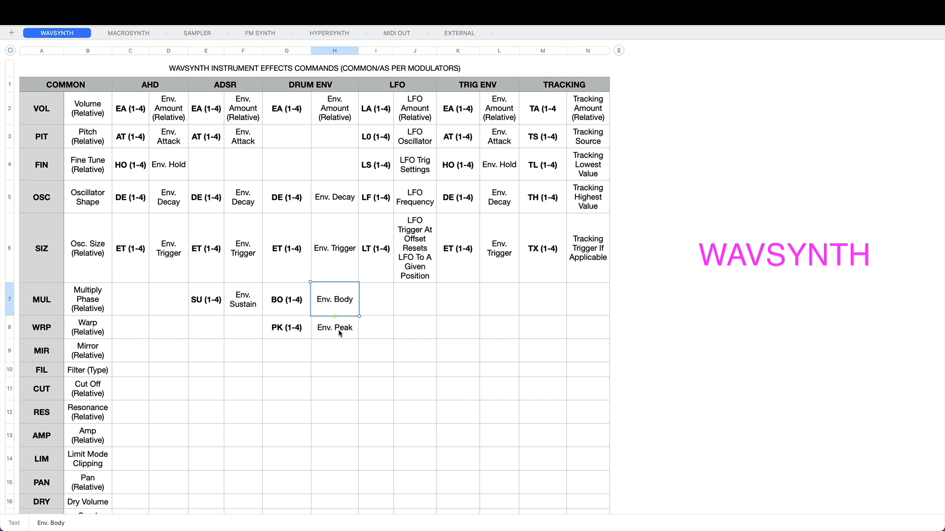
click(334, 327)
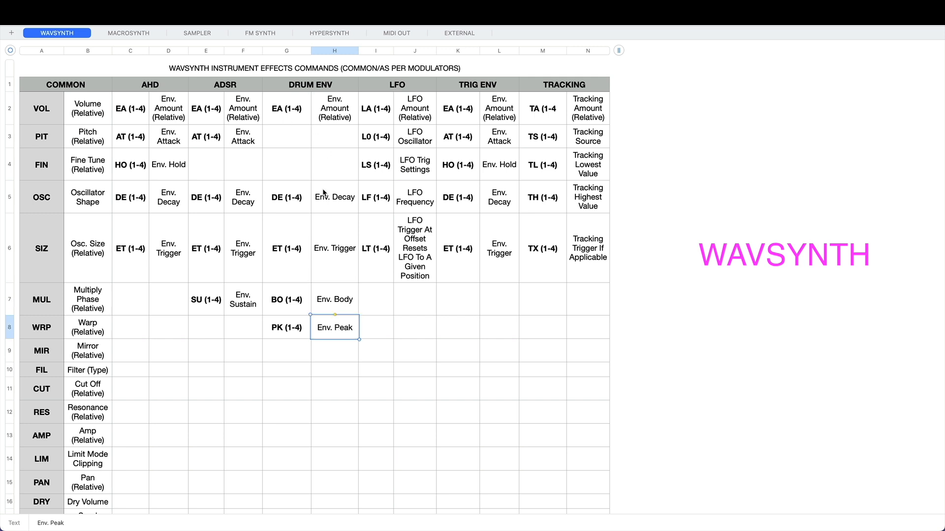
mouse_move(282, 302)
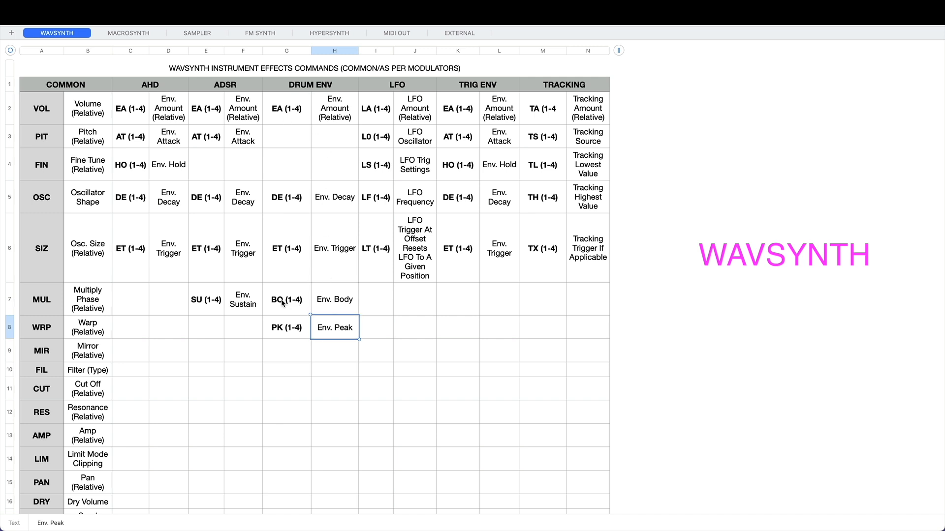
click(286, 327)
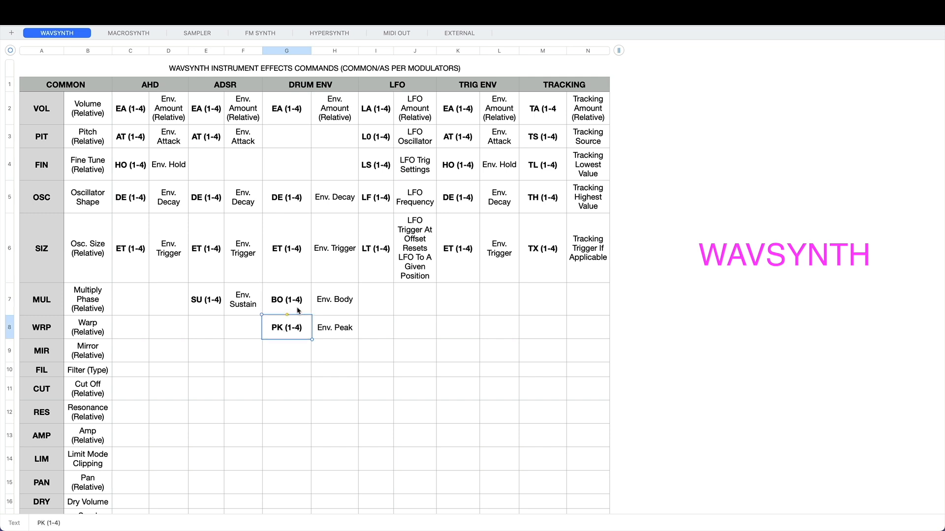
click(286, 300)
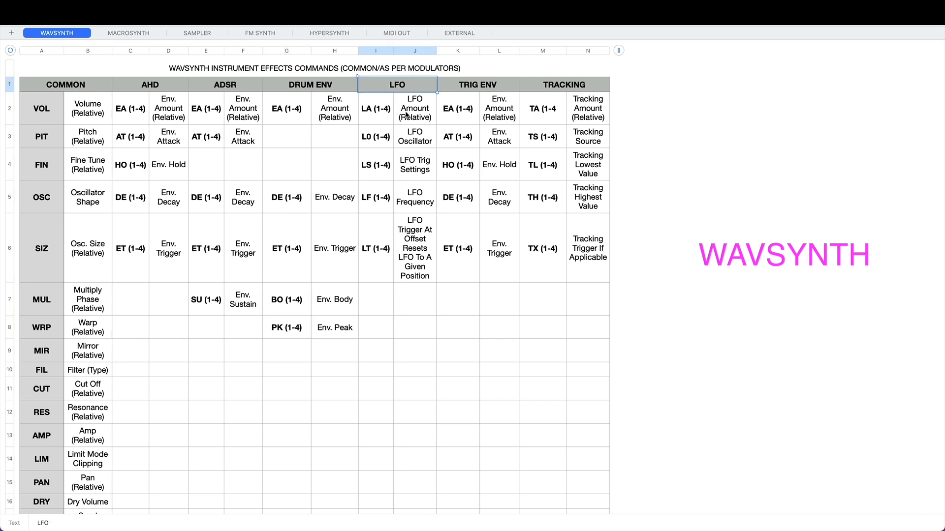
mouse_move(416, 116)
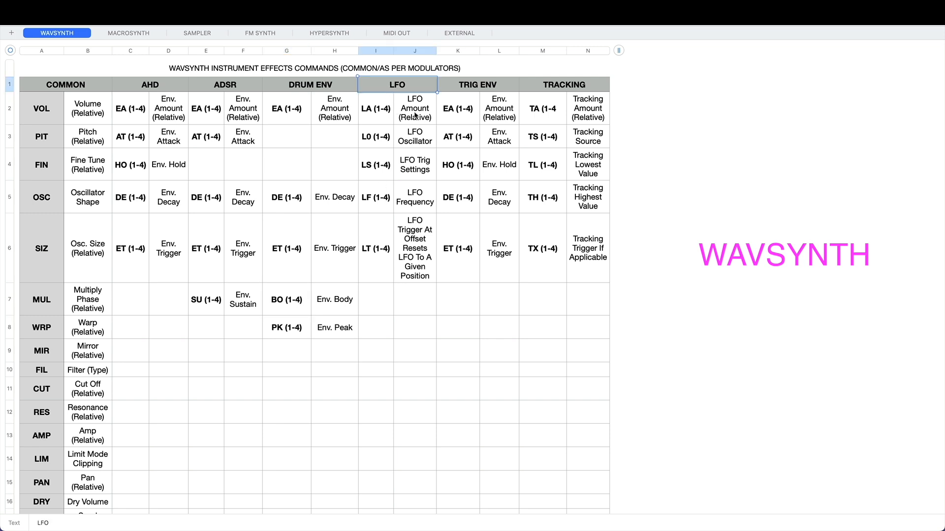
mouse_move(388, 120)
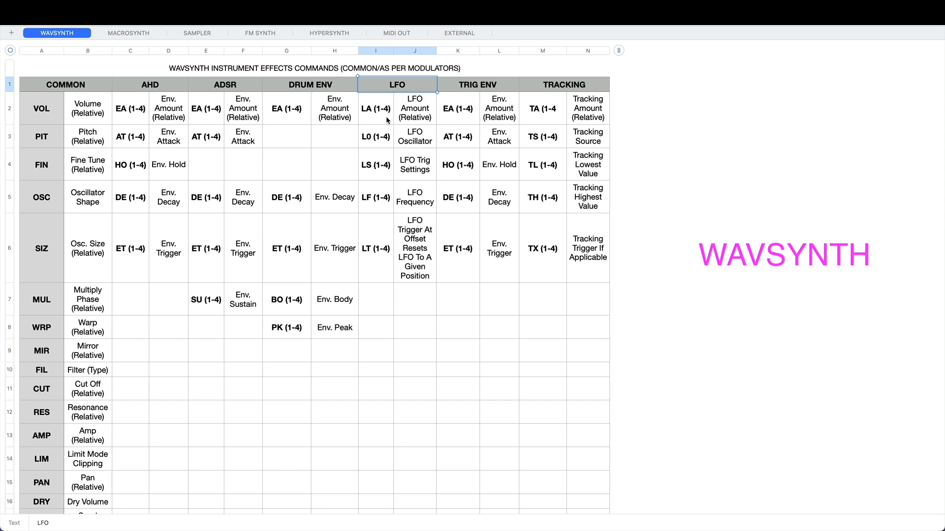
click(375, 136)
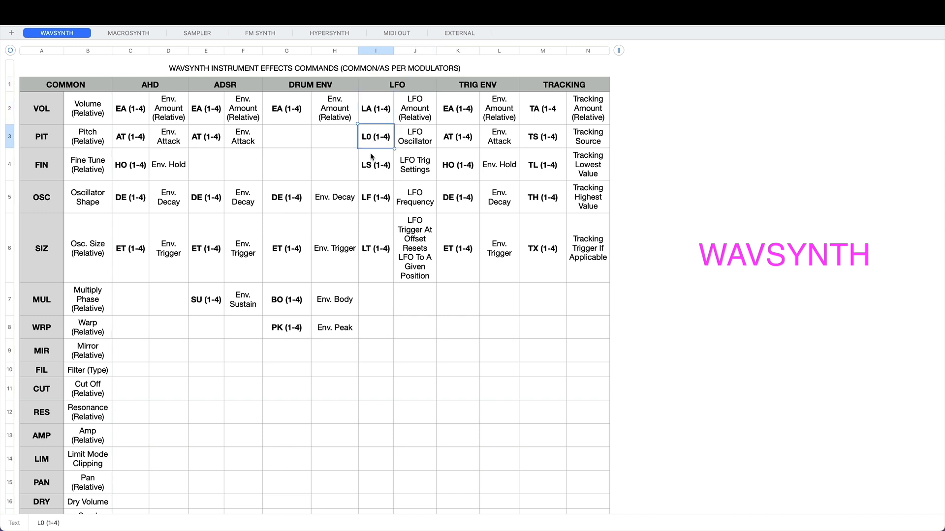
click(375, 197)
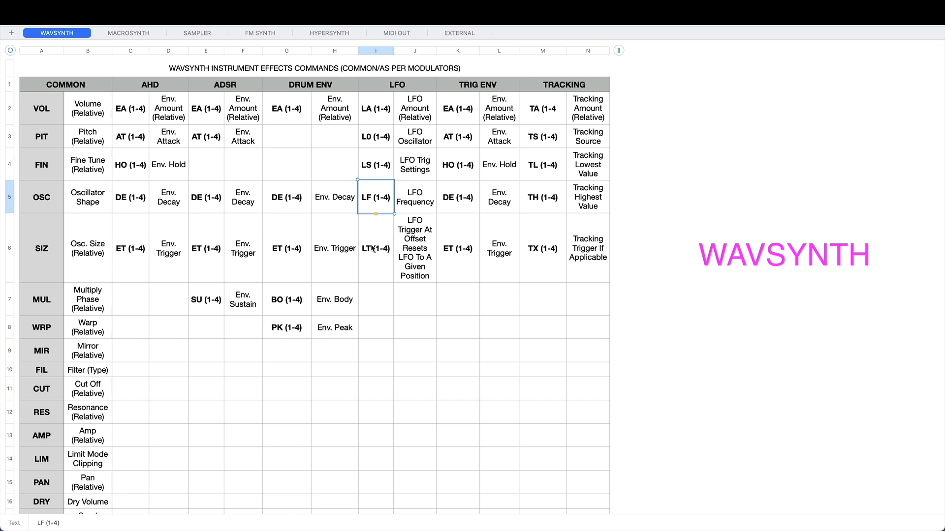
click(375, 136)
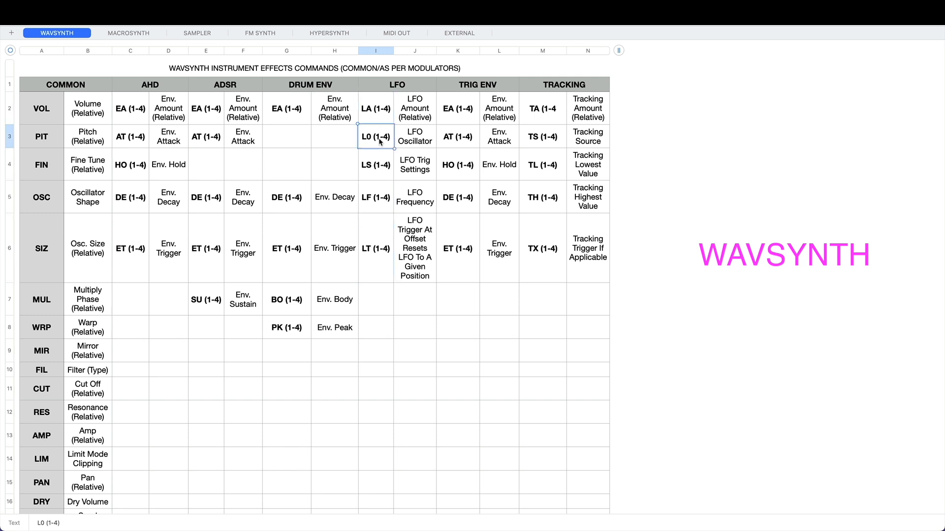
click(375, 196)
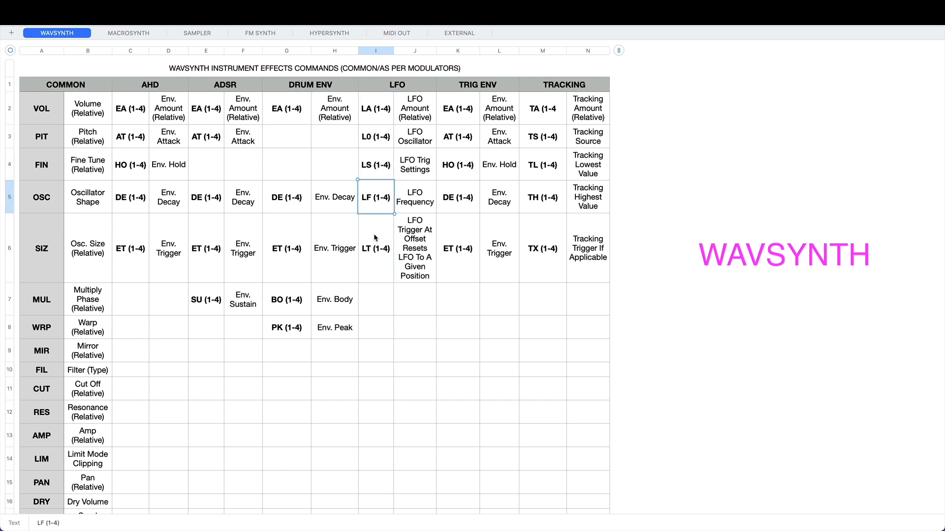
click(415, 108)
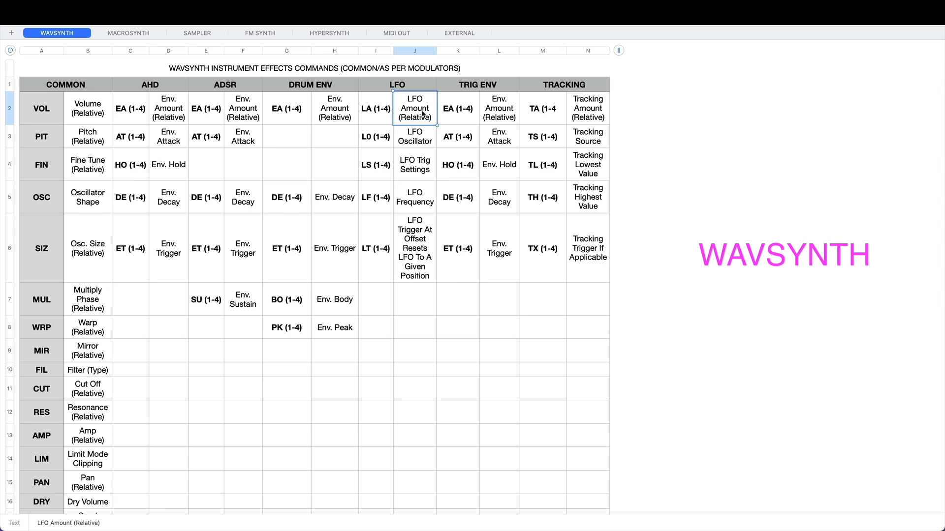
click(415, 136)
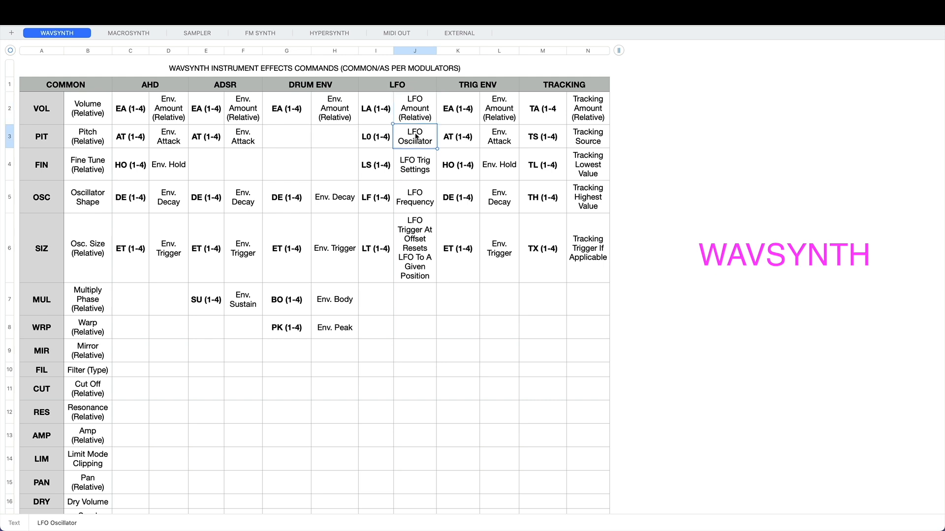
click(414, 108)
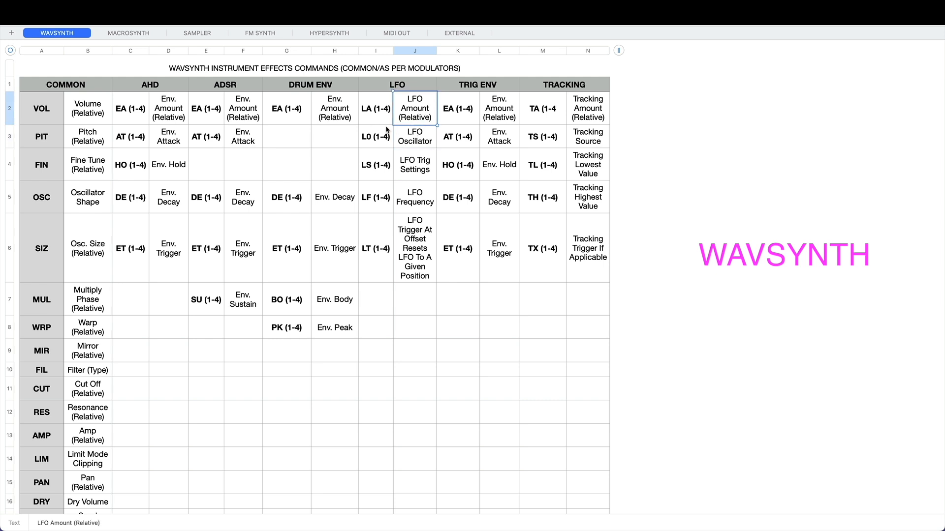
click(414, 135)
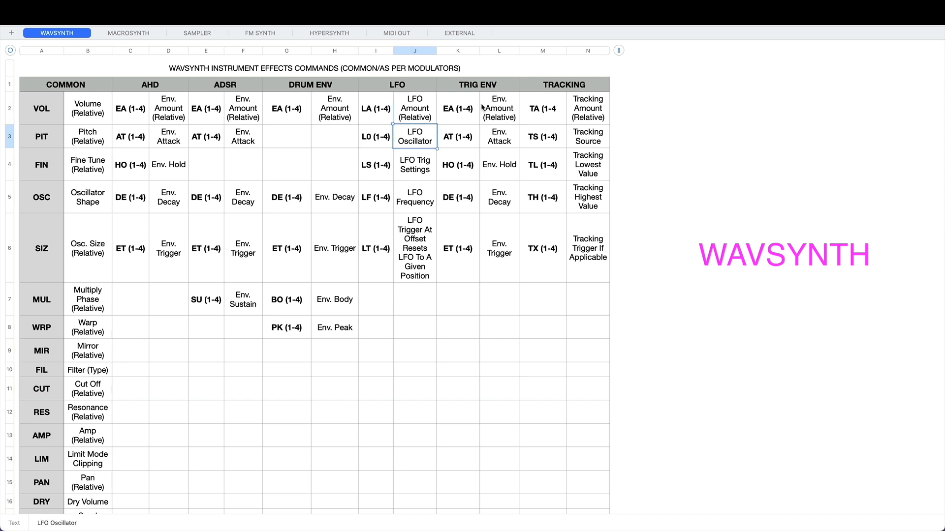
mouse_move(487, 105)
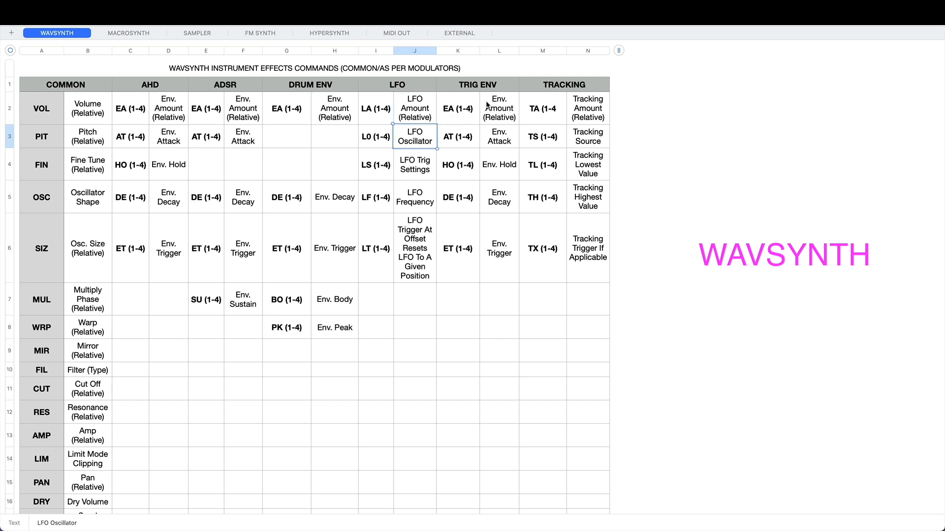
mouse_move(463, 112)
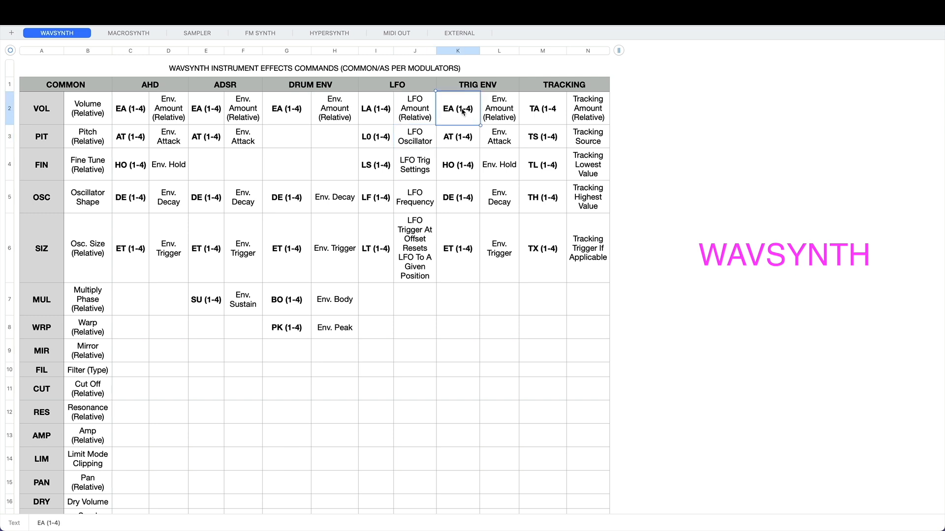
click(457, 248)
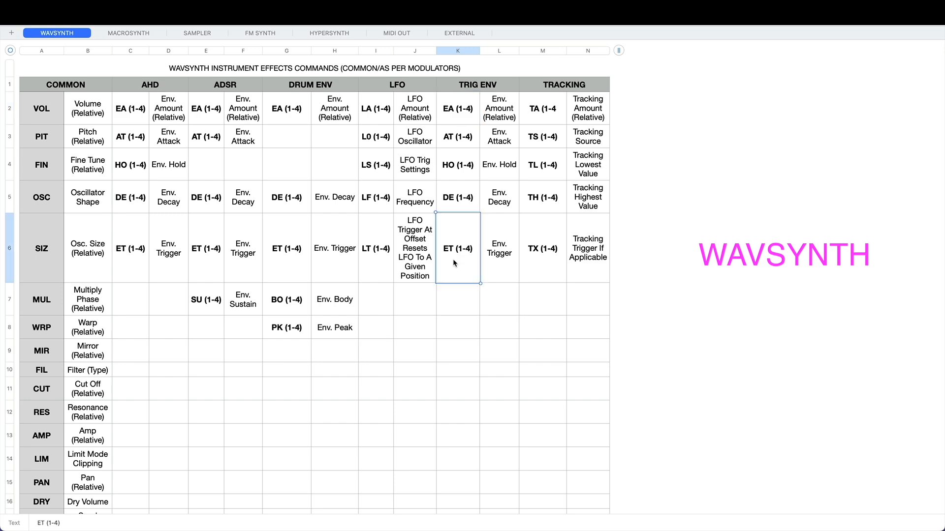
click(563, 85)
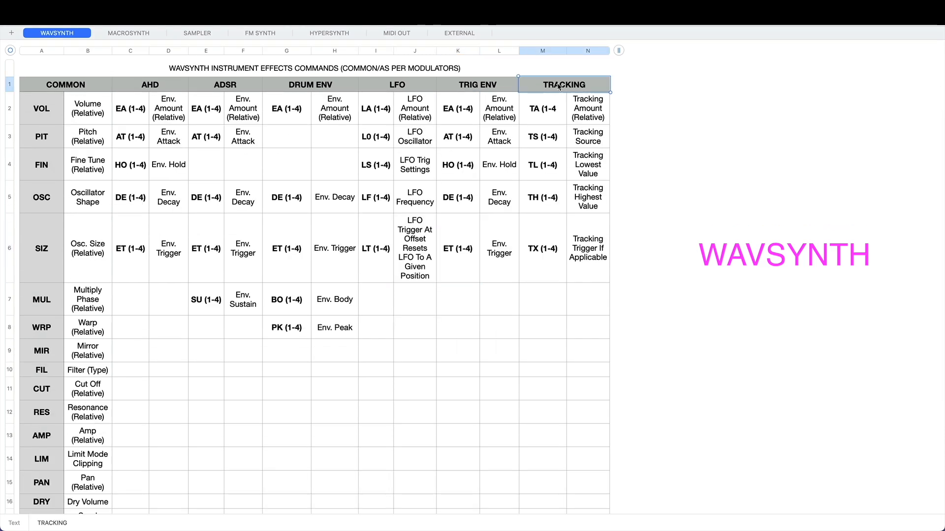
click(587, 136)
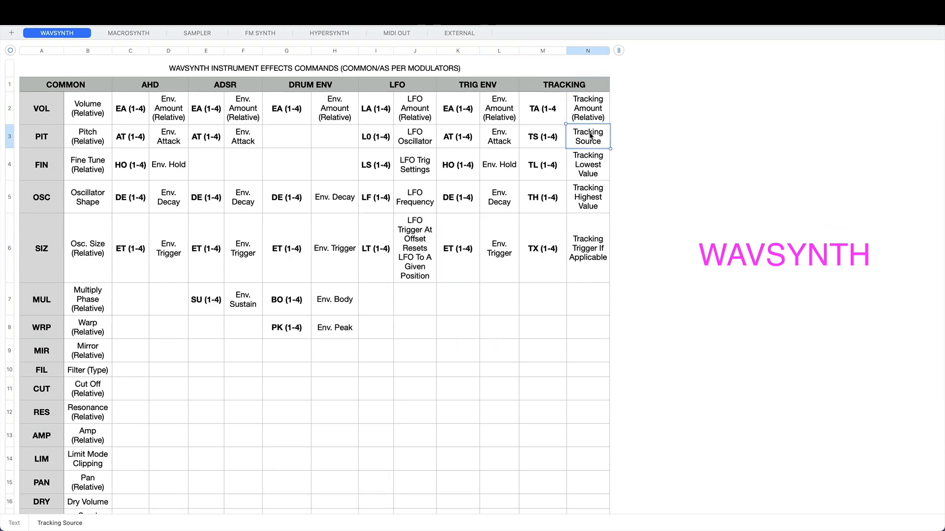
click(587, 165)
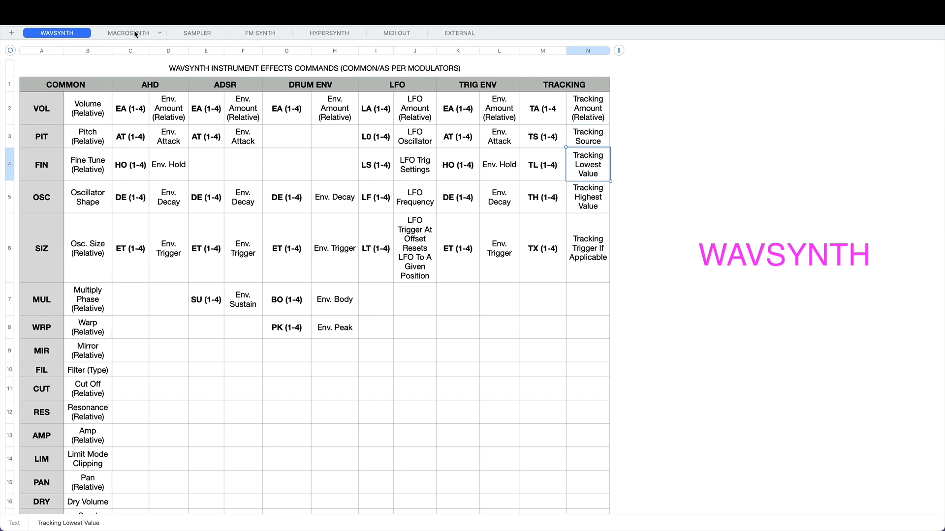
click(128, 33)
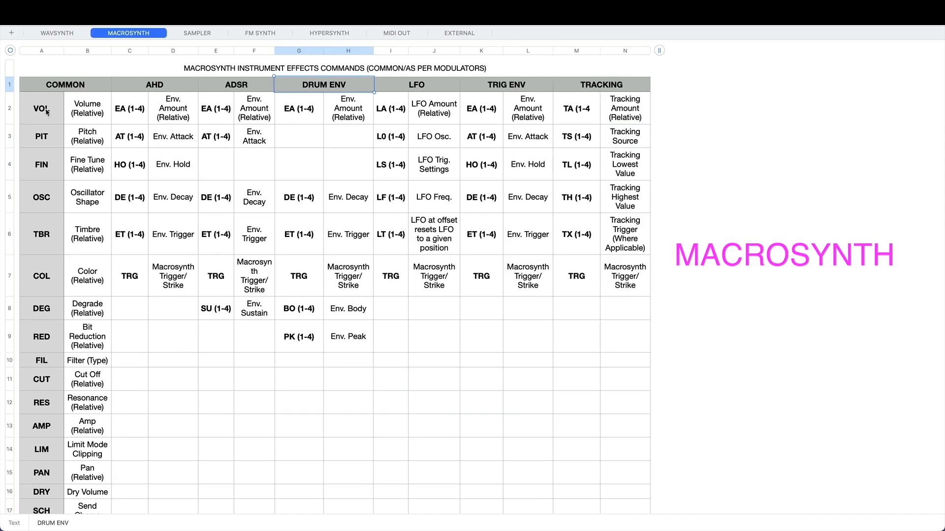
click(41, 136)
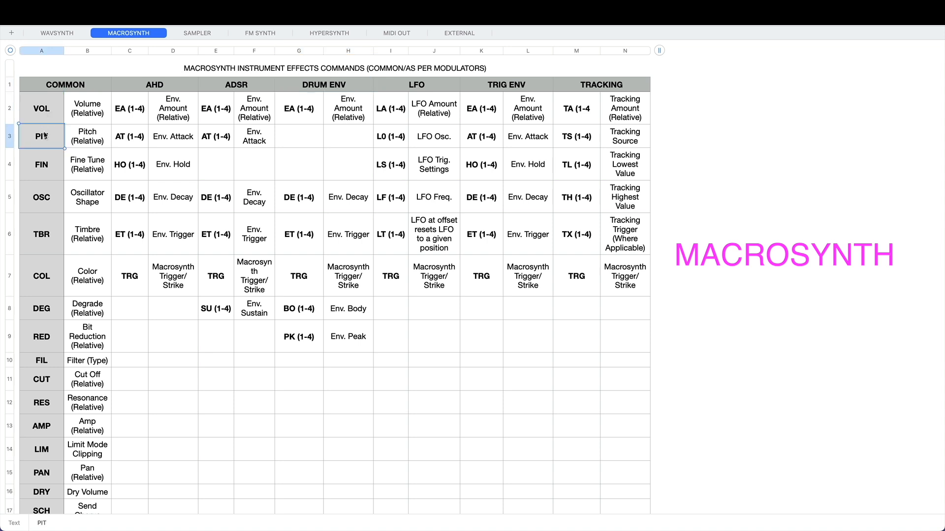
click(41, 197)
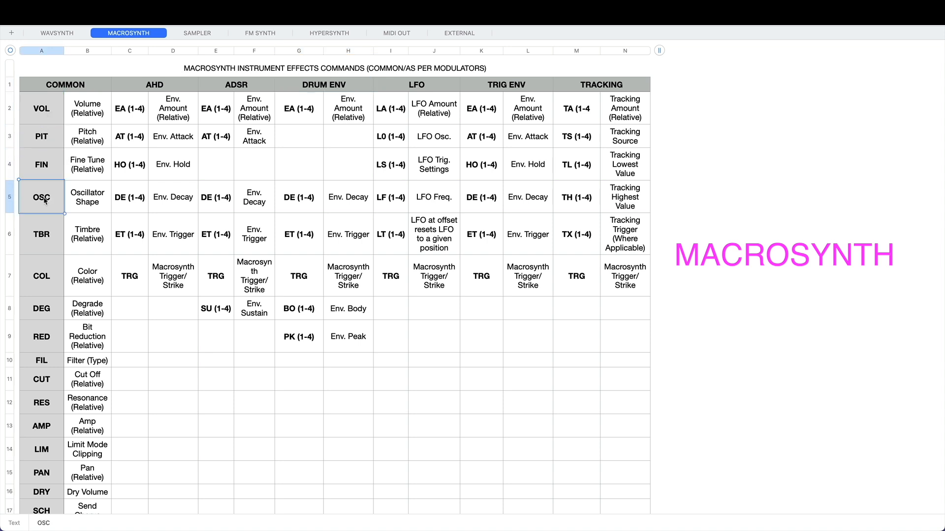
click(41, 235)
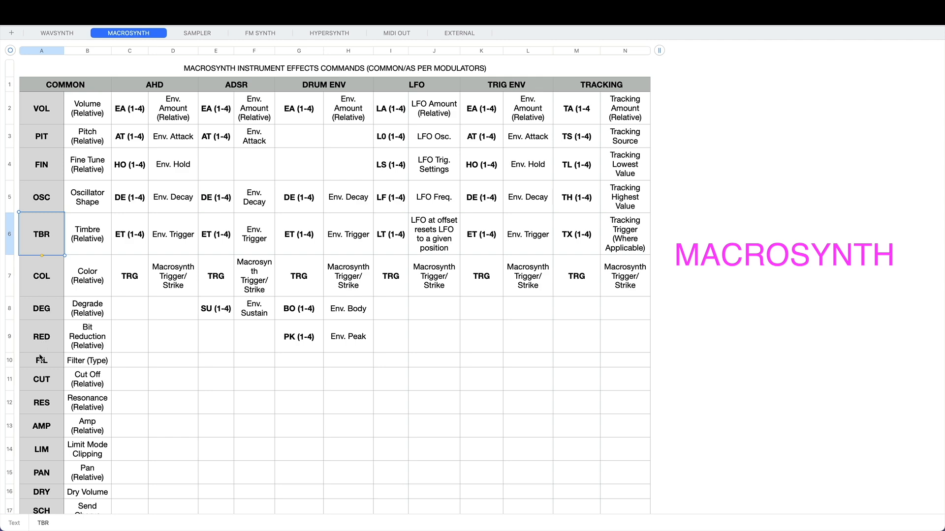
scroll(down, 3)
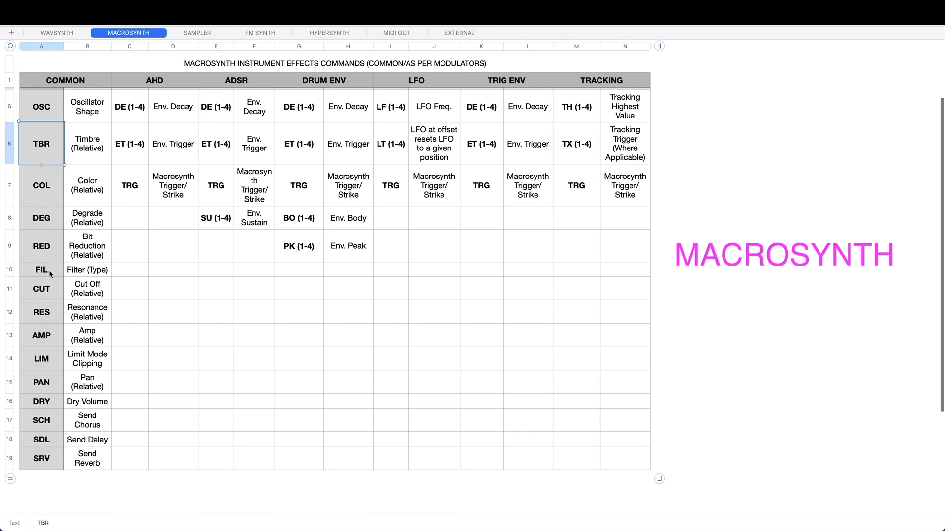
scroll(up, 3)
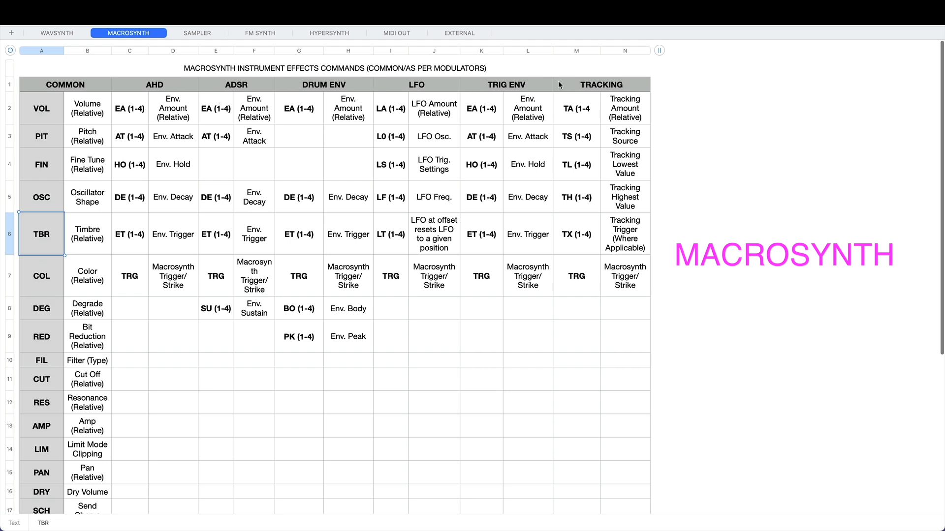
mouse_move(202, 211)
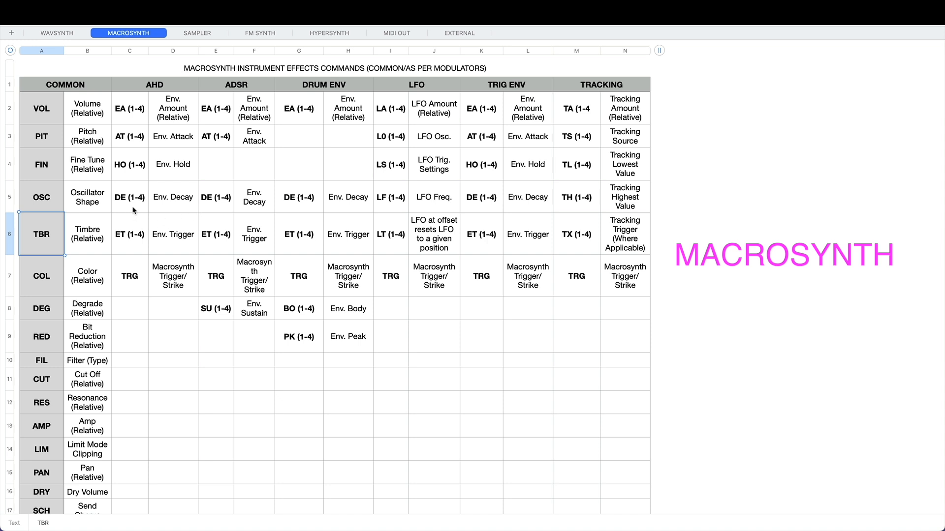
mouse_move(135, 270)
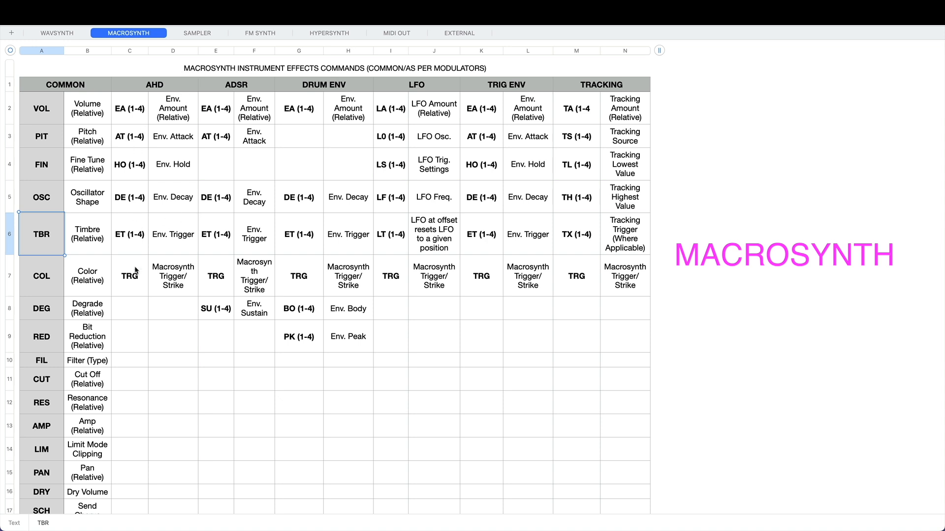
click(129, 276)
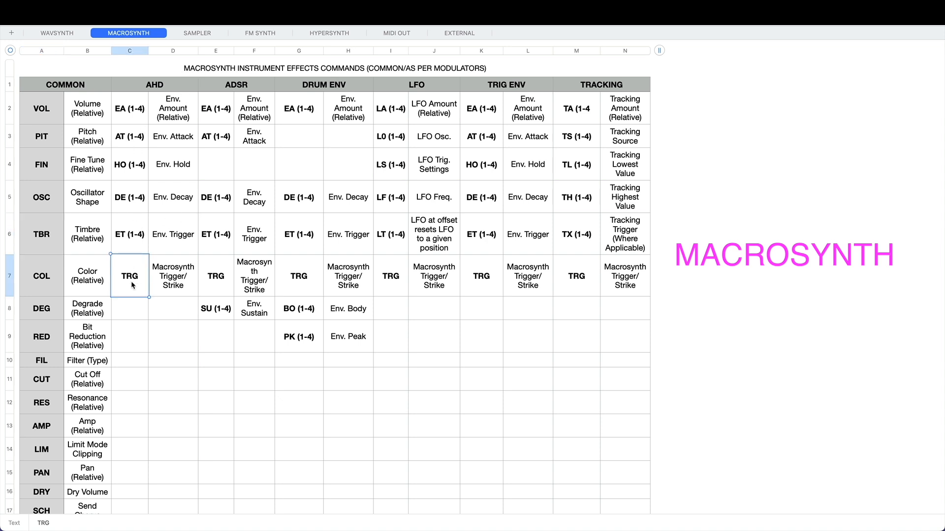
mouse_move(176, 278)
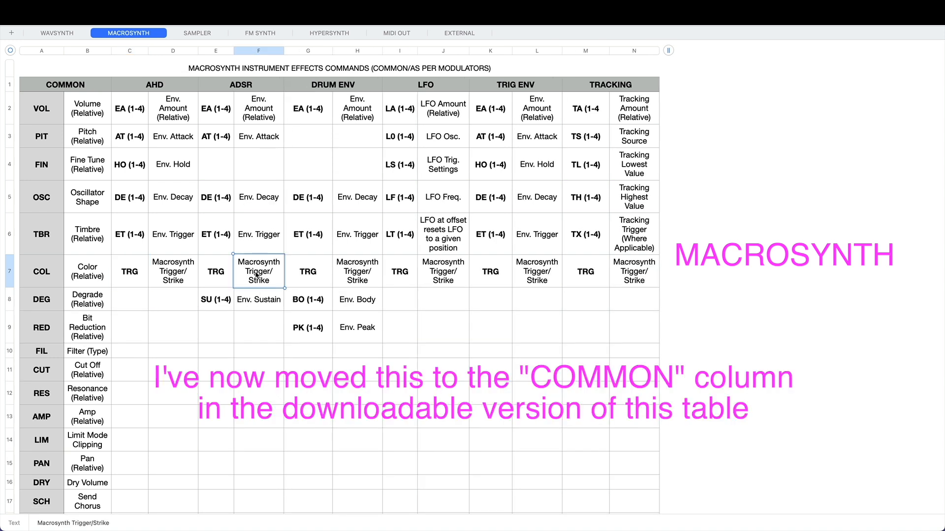
mouse_move(355, 278)
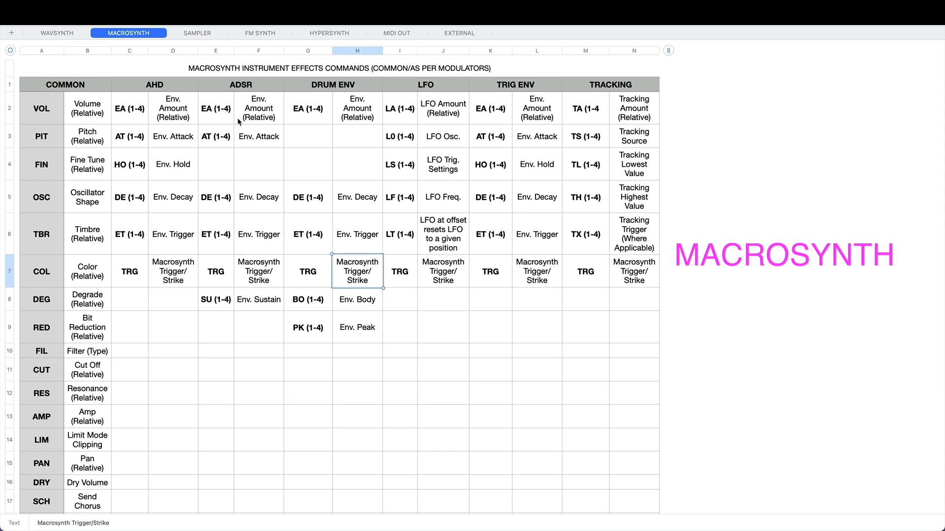
click(259, 299)
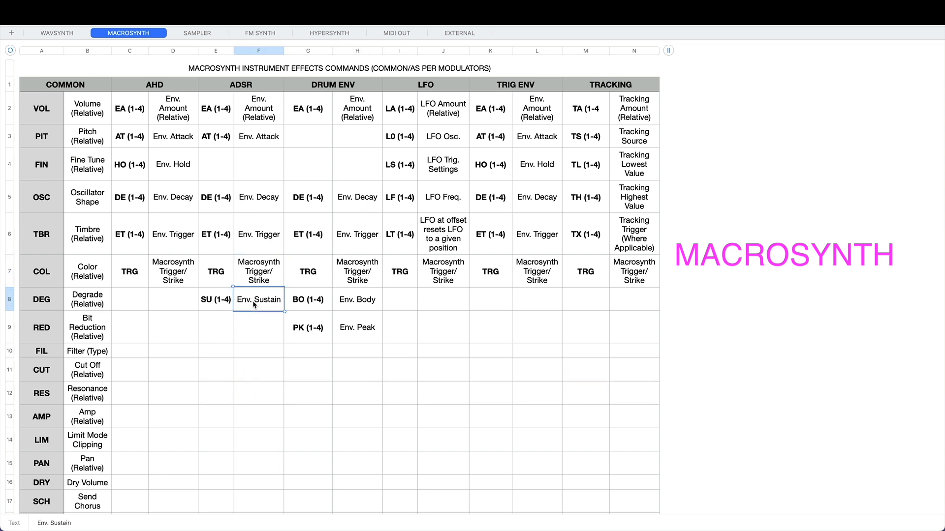
click(197, 32)
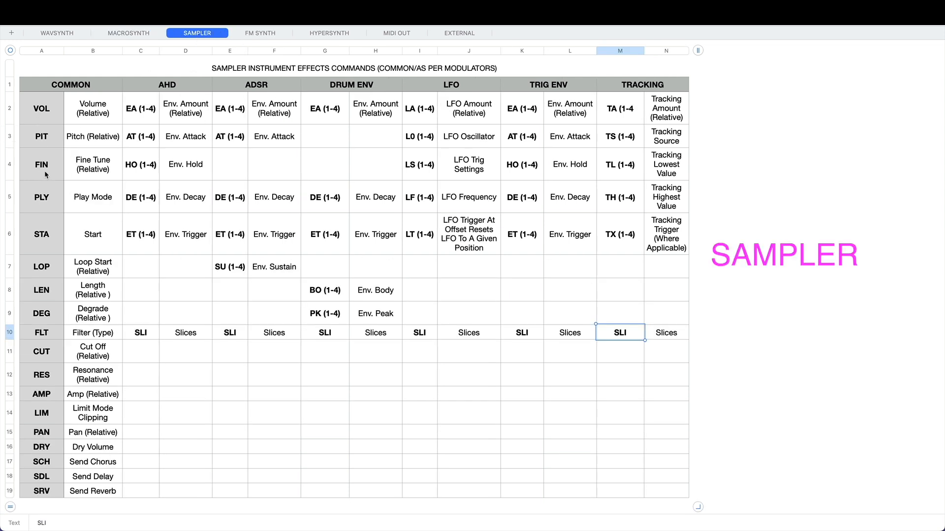
mouse_move(38, 200)
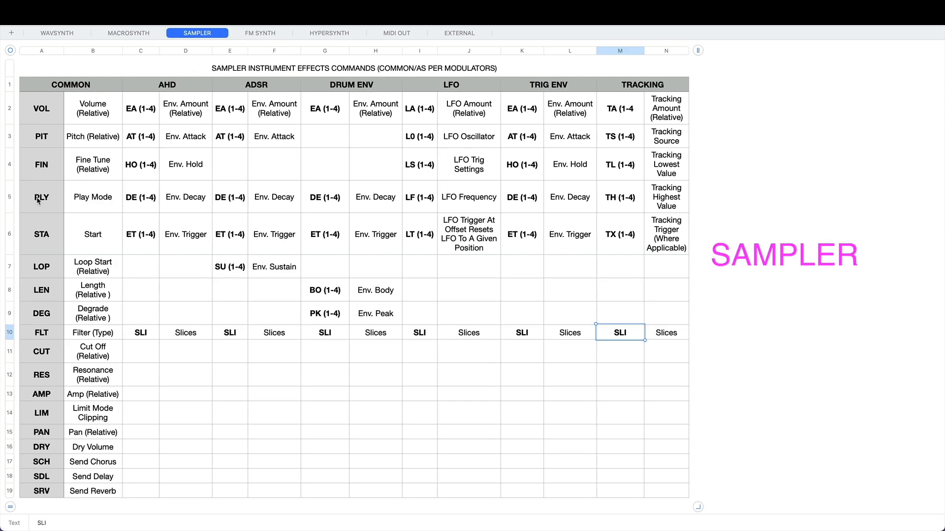
Point out the Sampler PLY play mode and LEN length commands, then show the FM SYNTH sheet.
click(41, 197)
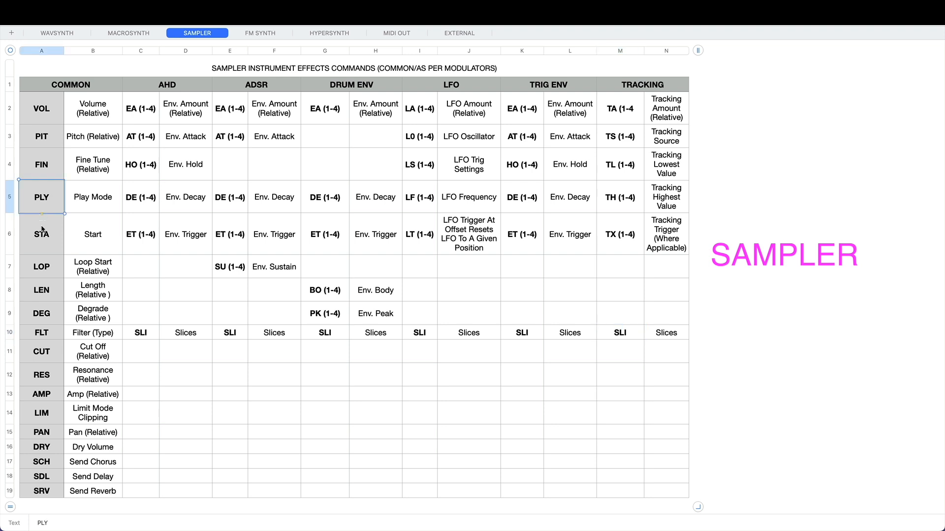
click(42, 267)
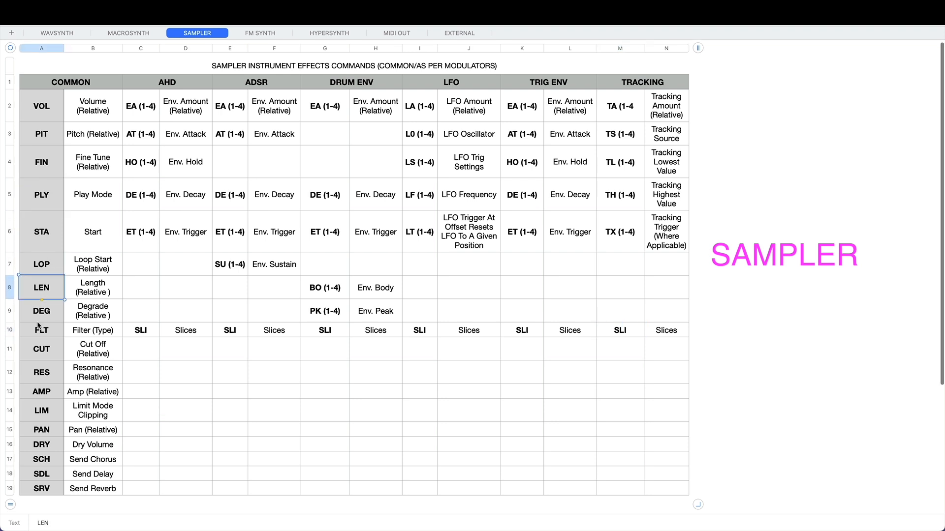
scroll(down, 3)
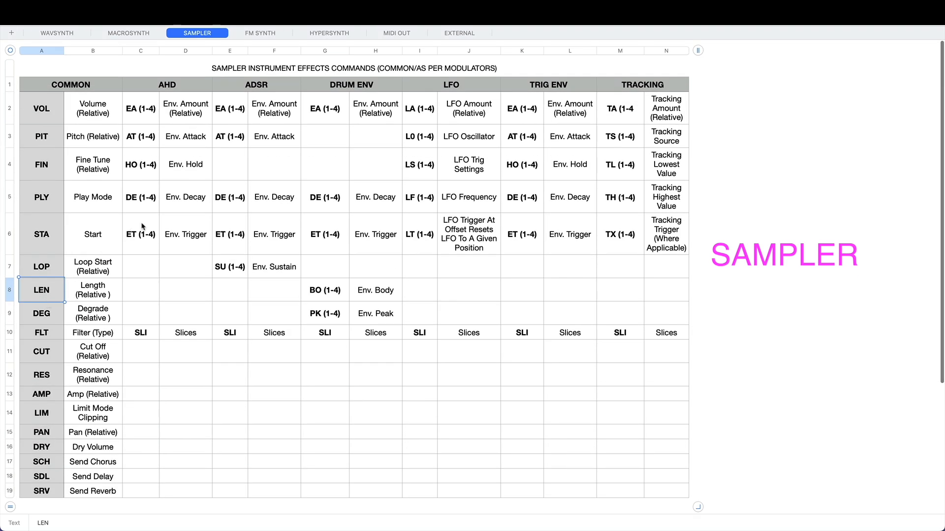
mouse_move(183, 339)
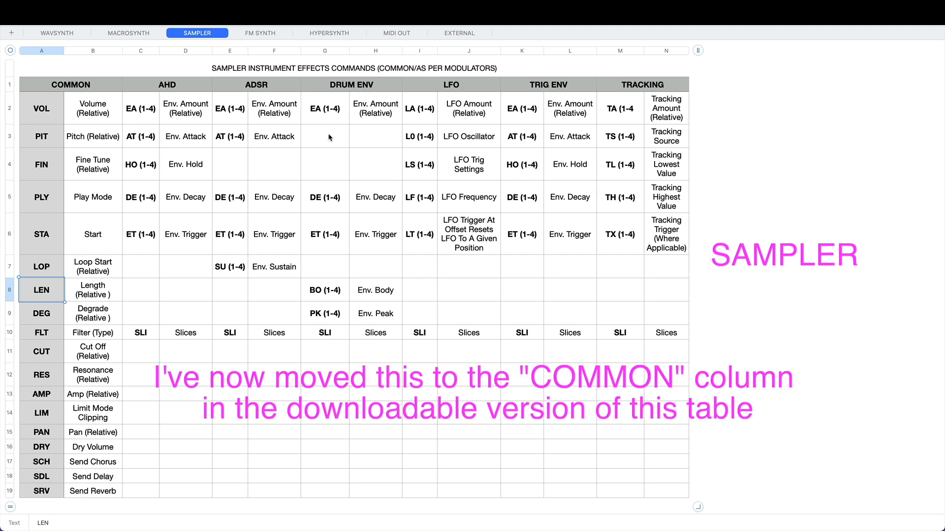
mouse_move(526, 133)
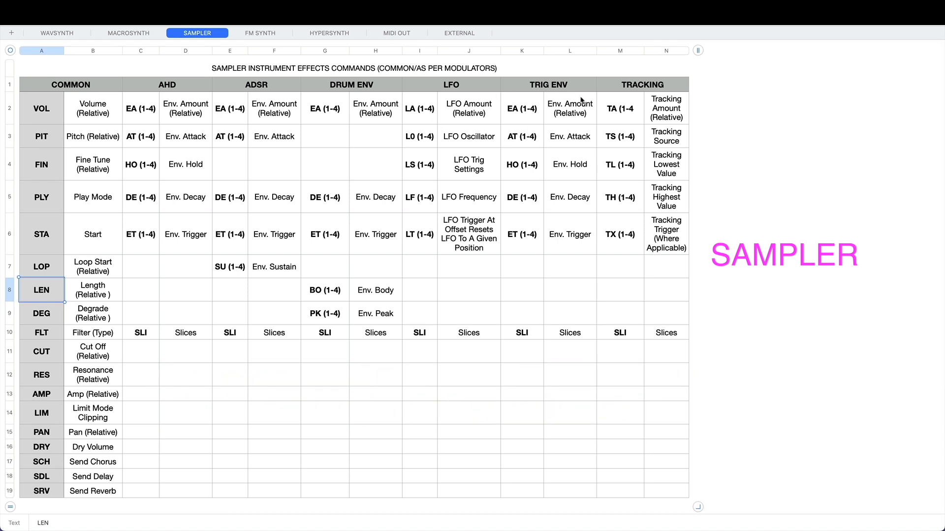
mouse_move(192, 89)
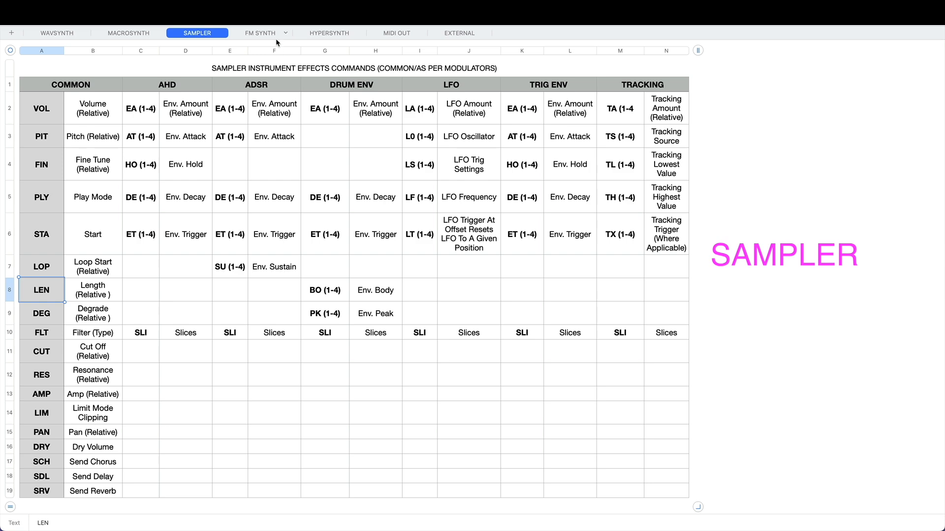
click(260, 33)
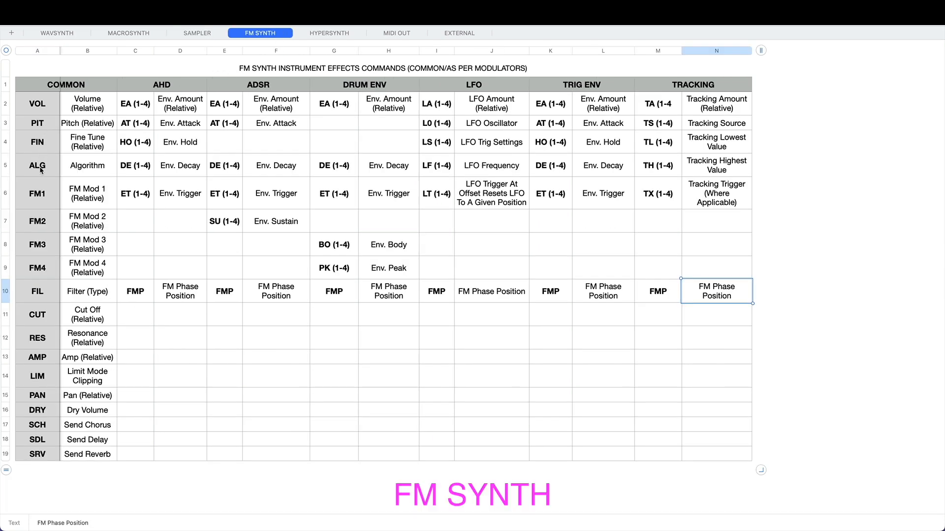
click(37, 165)
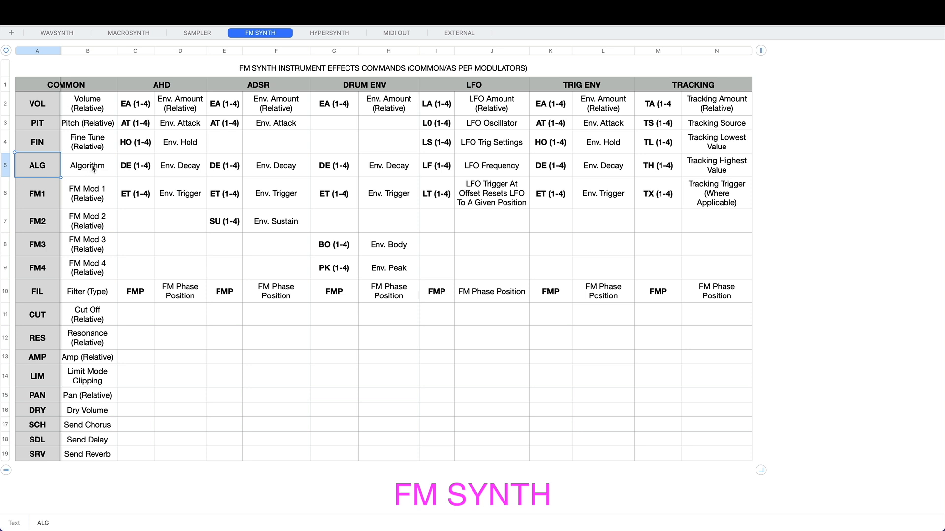
click(87, 165)
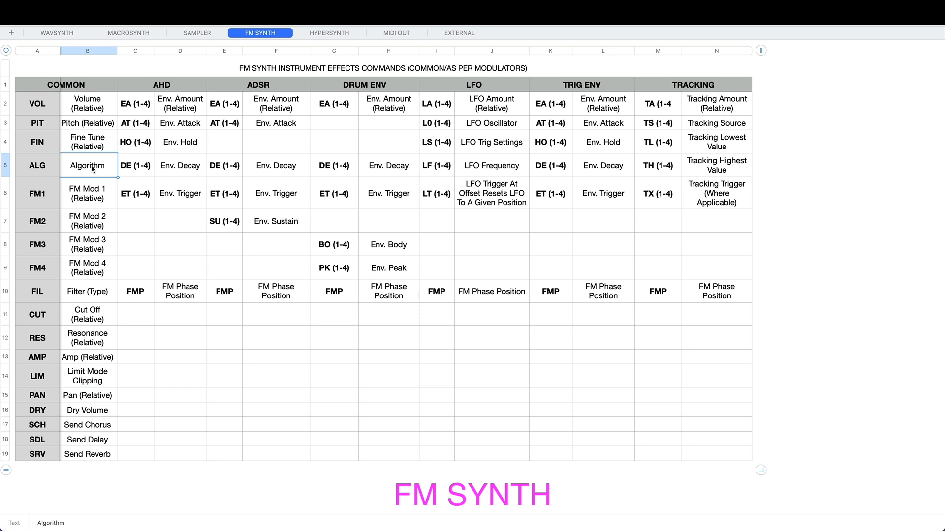
mouse_move(38, 195)
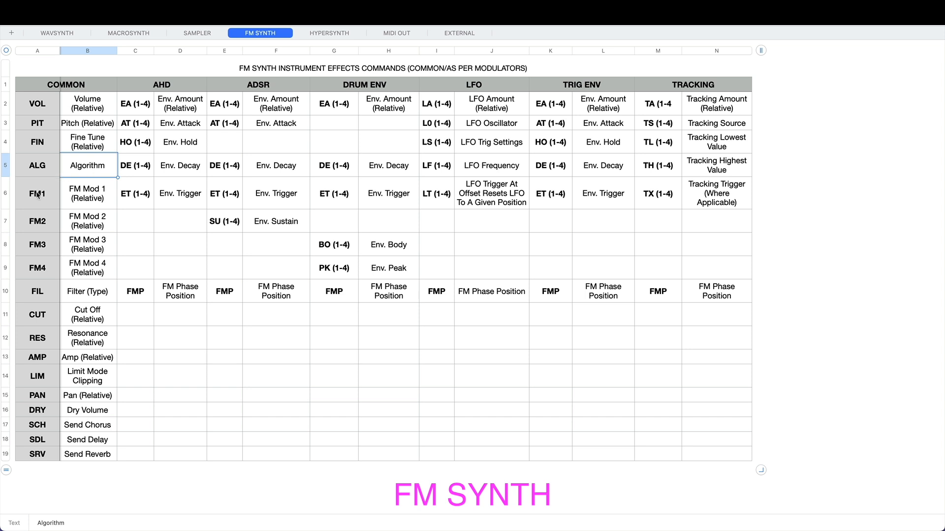
click(87, 193)
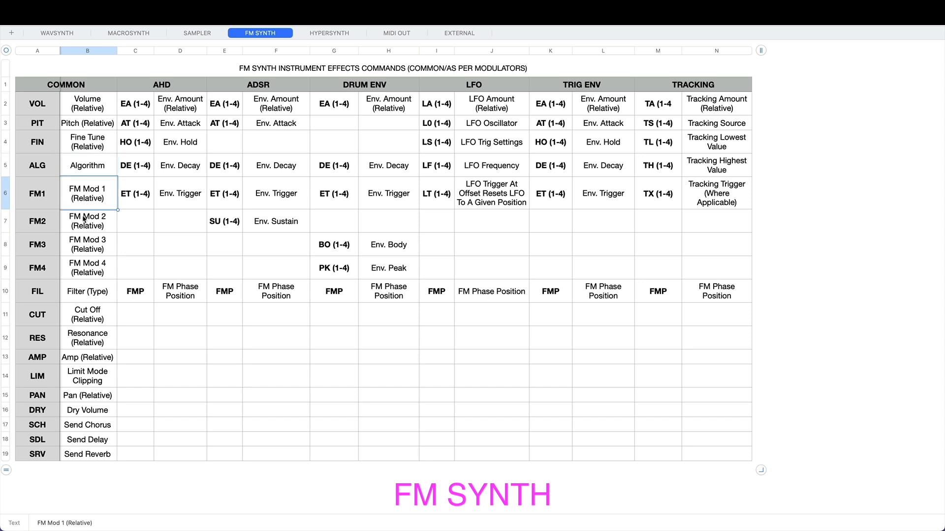
click(87, 268)
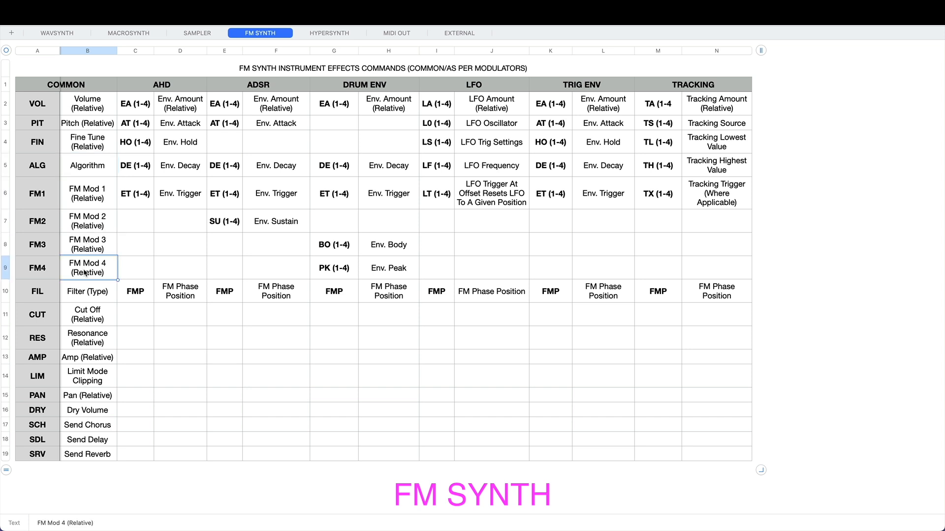
mouse_move(198, 291)
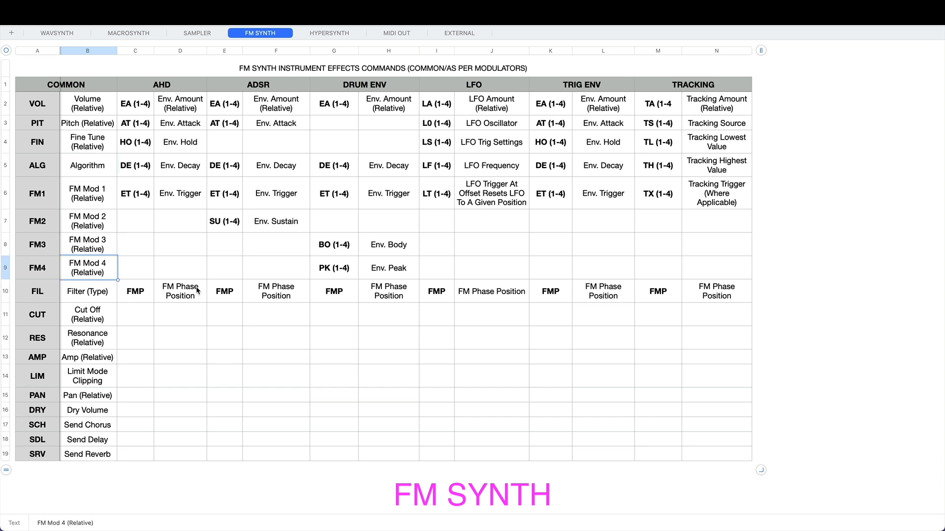
mouse_move(190, 289)
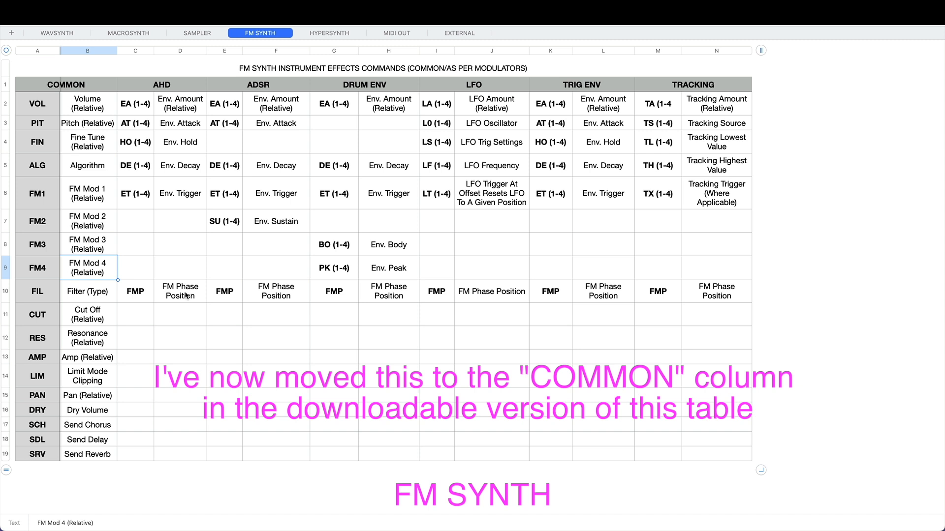
mouse_move(183, 88)
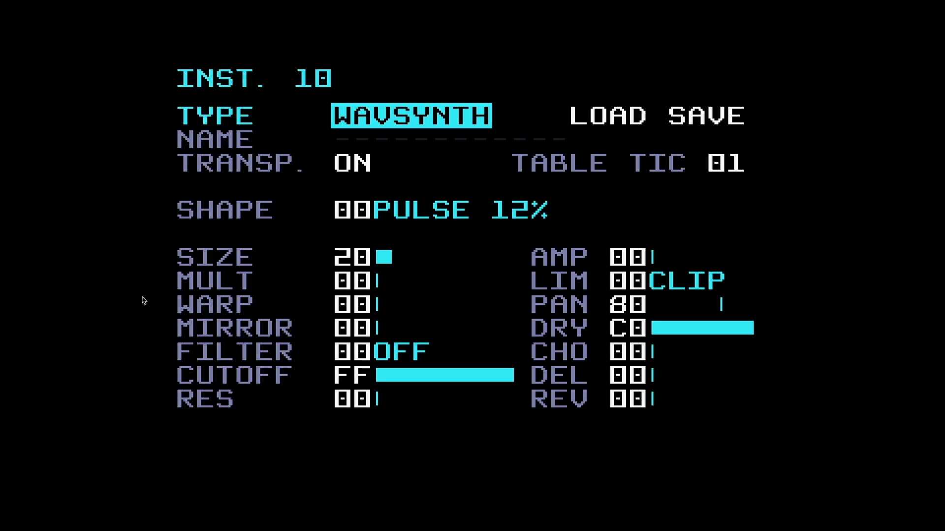
Cycle instrument 10's TYPE to MACROSYN and onward, then show the FM synth command list with FMP.
click(410, 115)
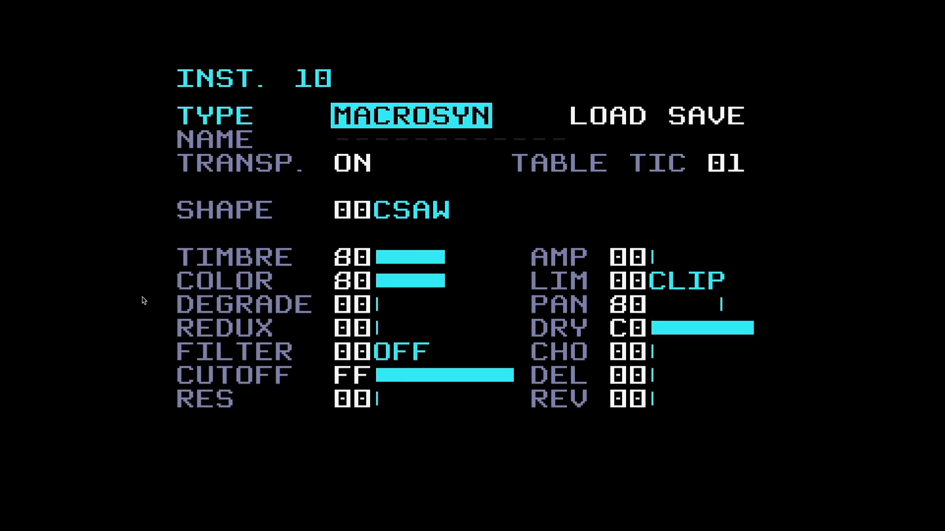
click(412, 115)
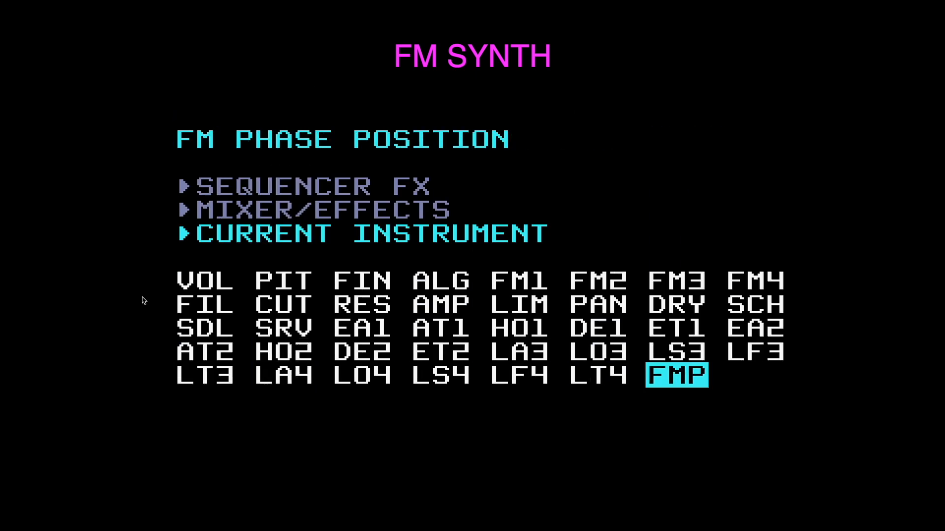
click(519, 282)
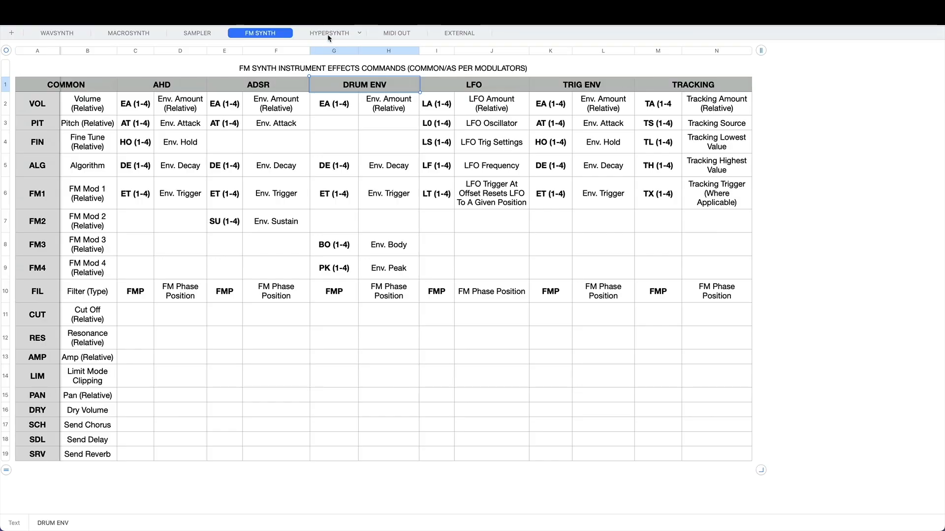
Review the HYPERSYNTH sheet's Sync Oscillators entry under AHD, then show the MIDI OUT sheet.
click(329, 33)
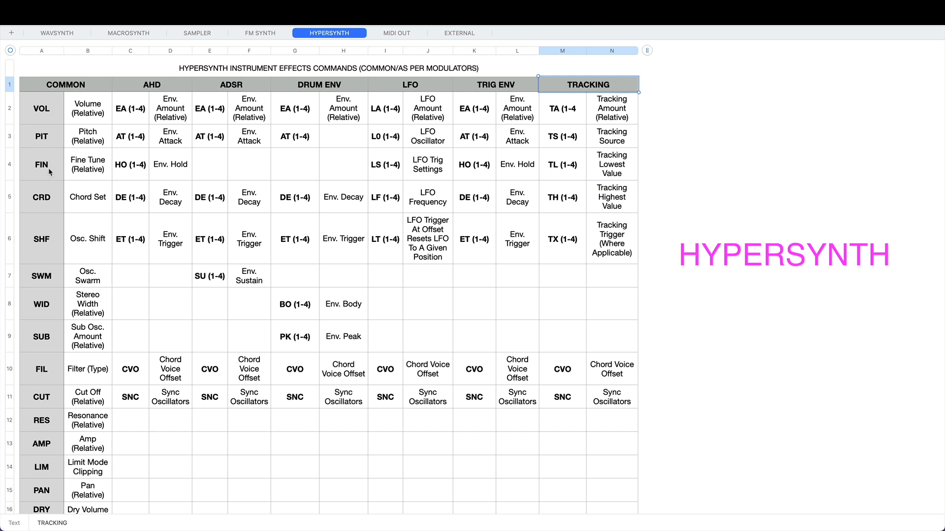
mouse_move(79, 241)
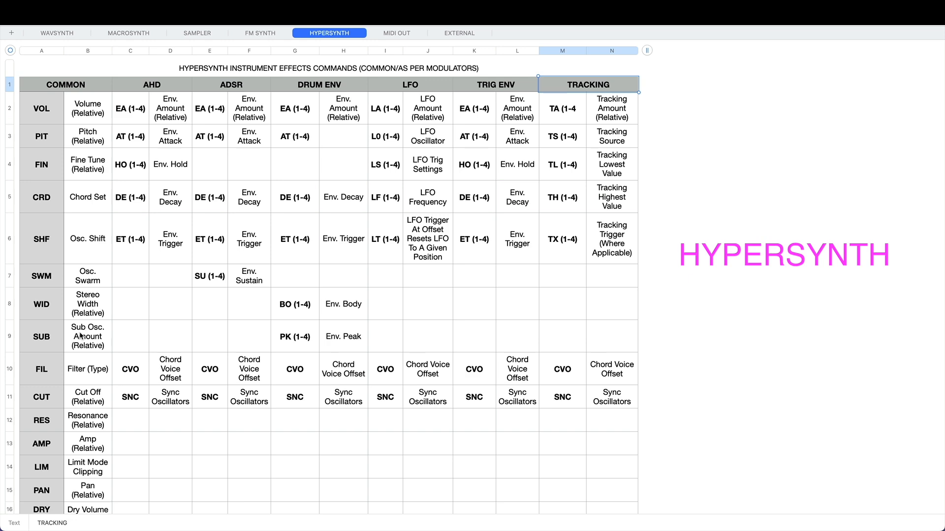
scroll(down, 3)
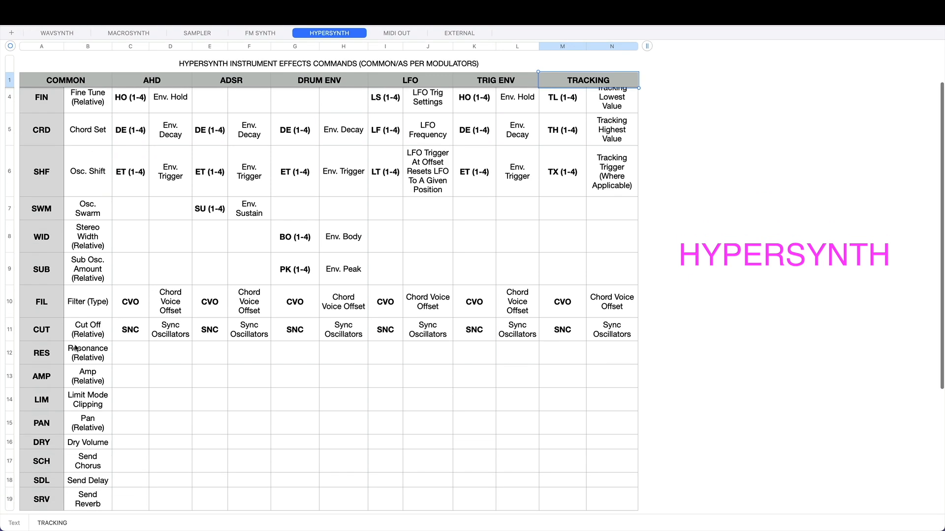
scroll(up, 3)
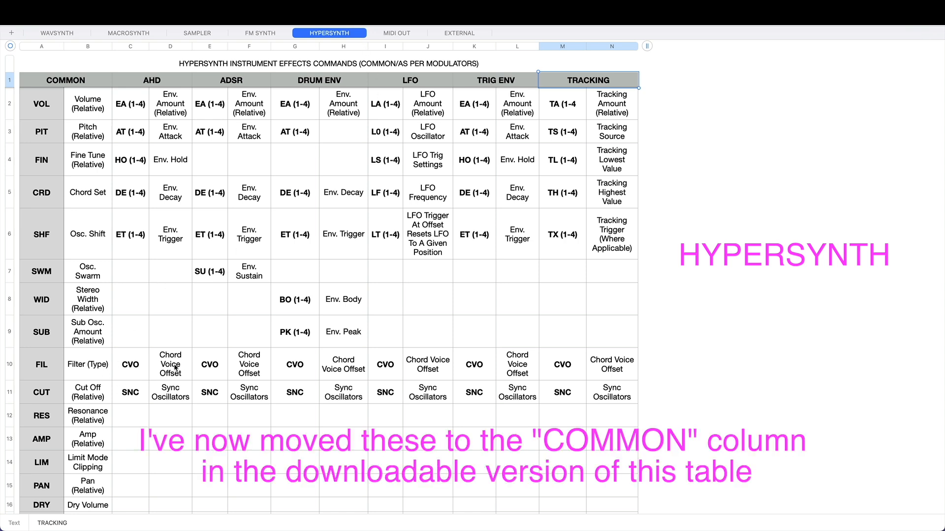
click(170, 364)
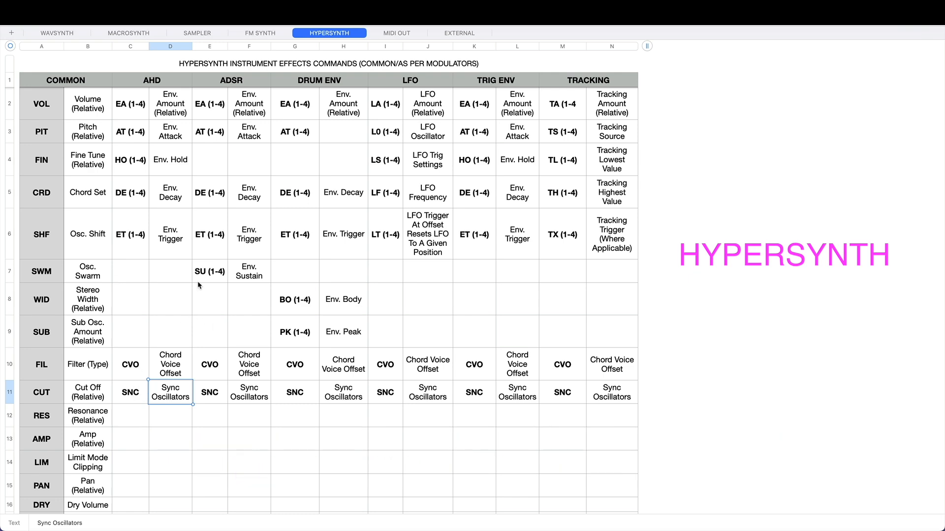
click(397, 32)
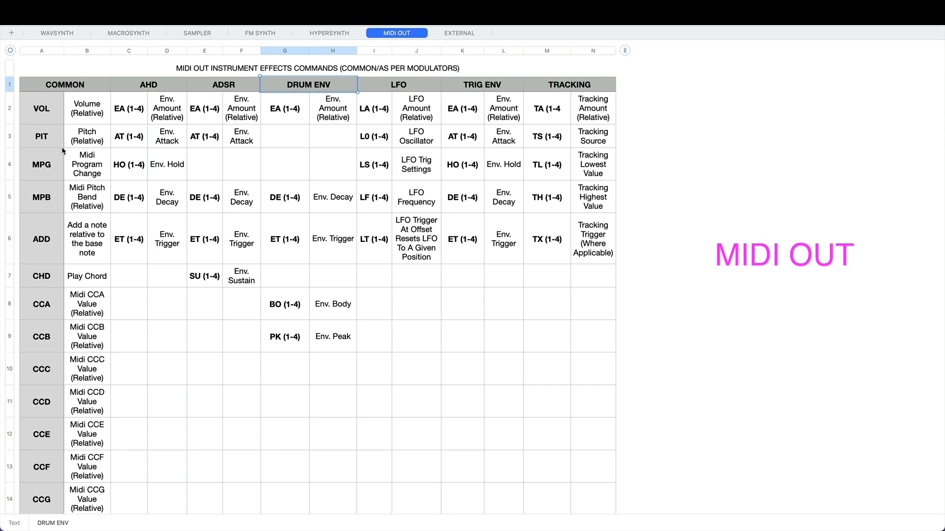
Point out the MIDI Out MPB pitch bend and CHD play chord commands, then show the EXTERNAL sheet.
click(41, 197)
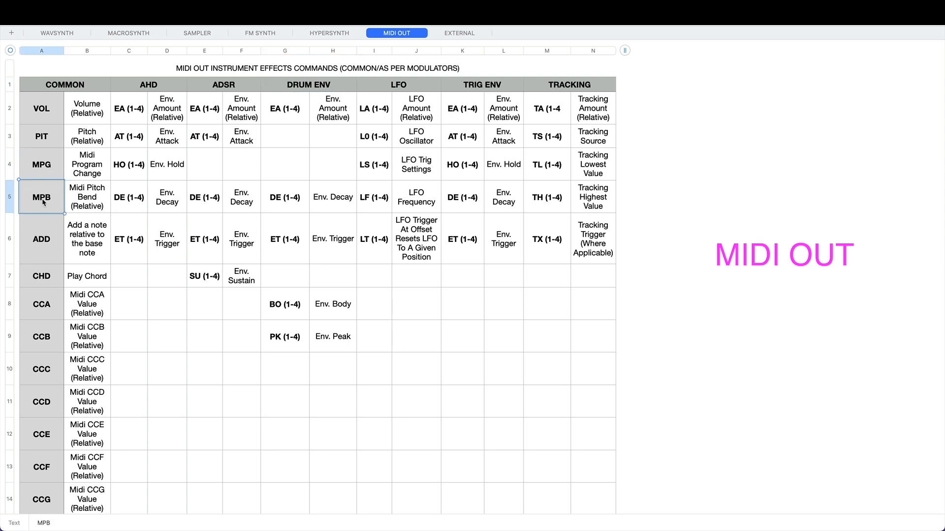
click(41, 238)
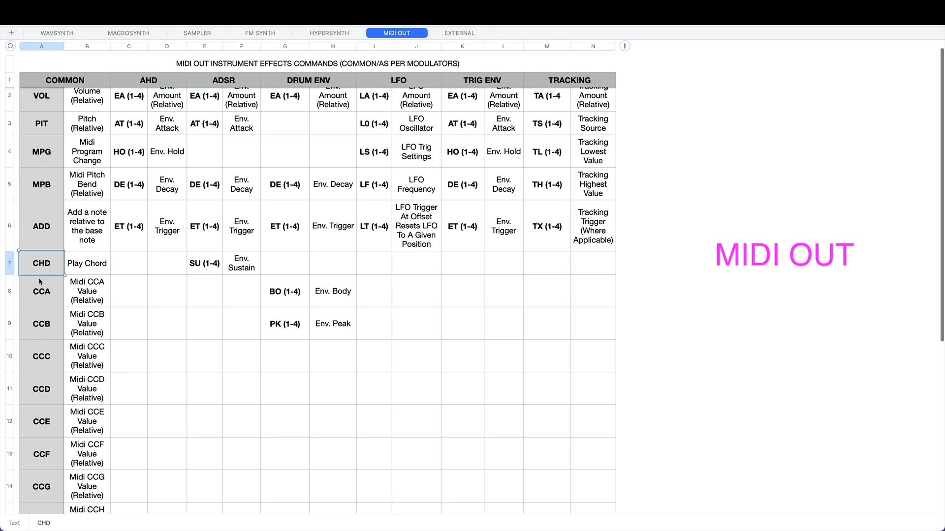
scroll(down, 3)
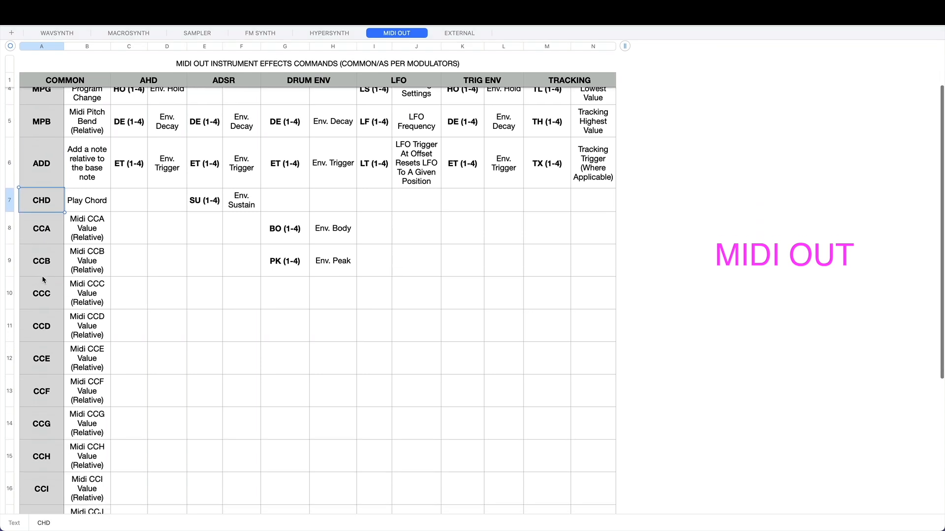
scroll(down, 3)
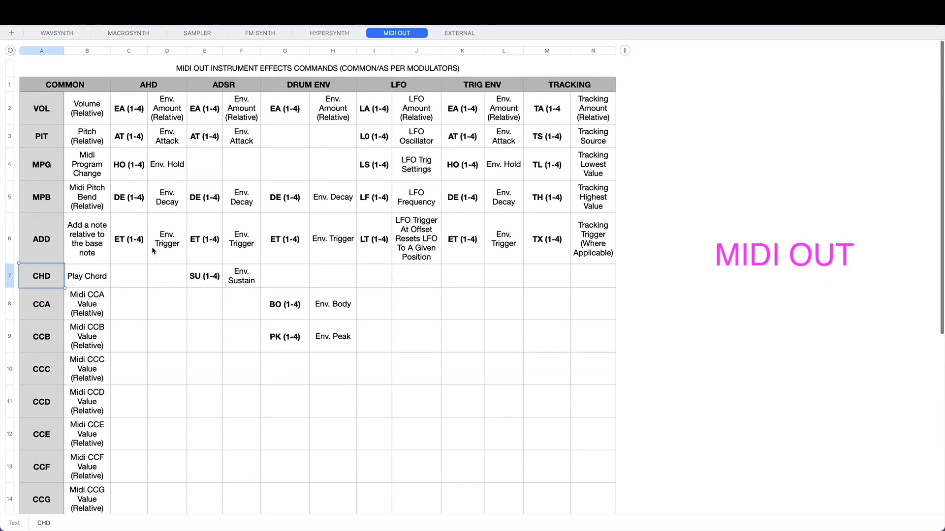
mouse_move(576, 149)
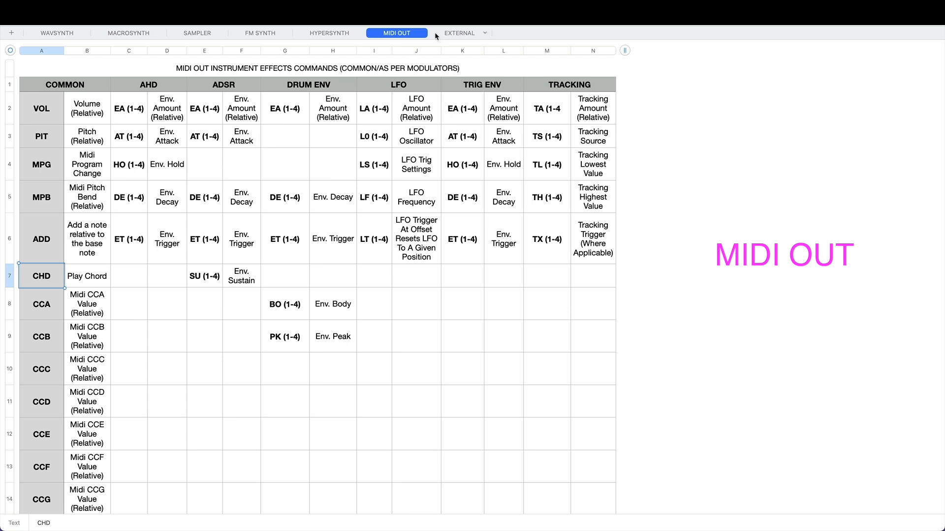
click(458, 33)
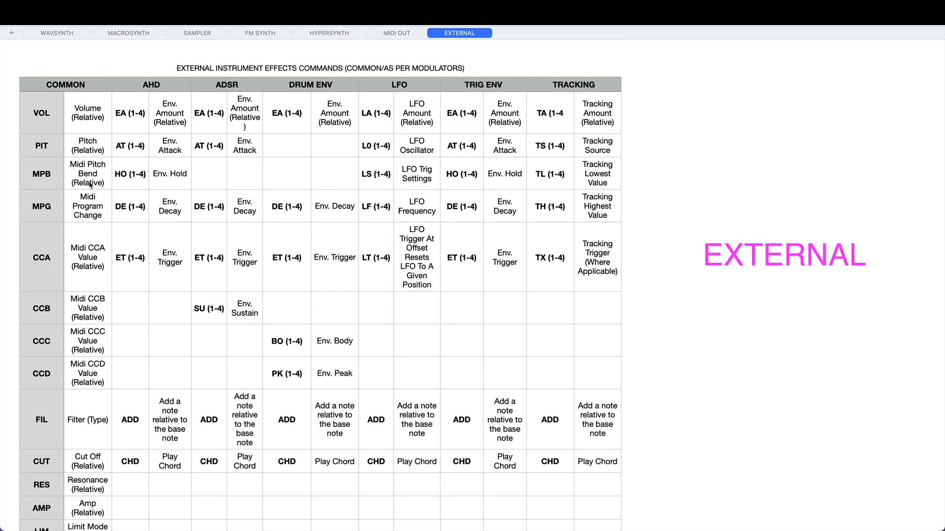
Scroll the EXTERNAL sheet's filter and cut-off rows, then return to the WAVSYNTH sheet.
scroll(down, 3)
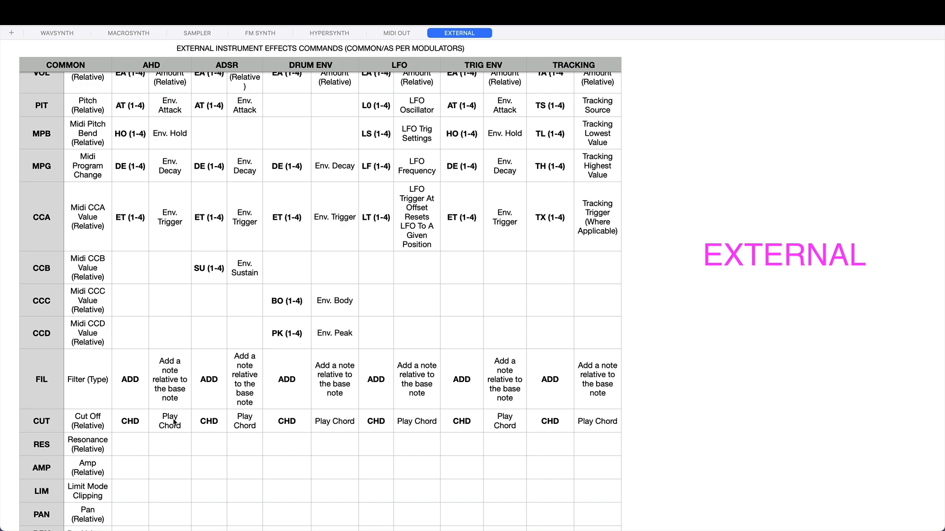
click(57, 32)
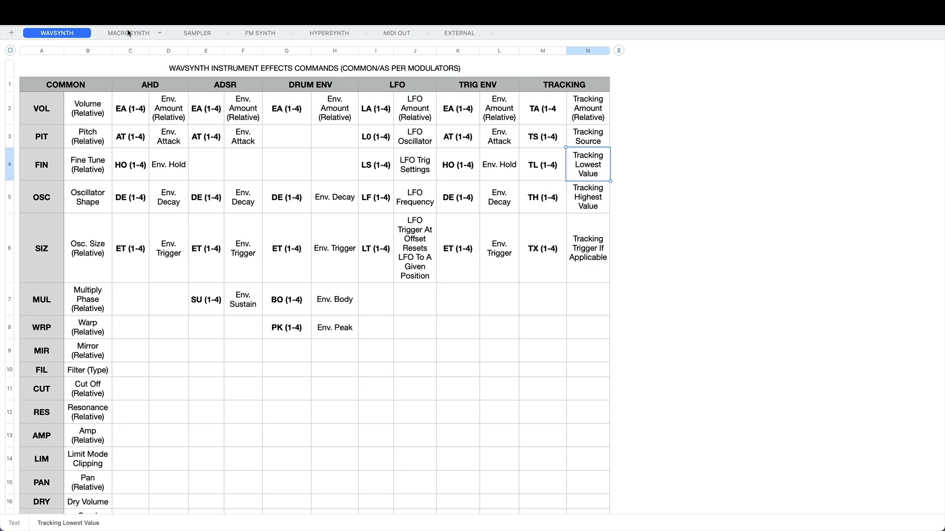
click(128, 33)
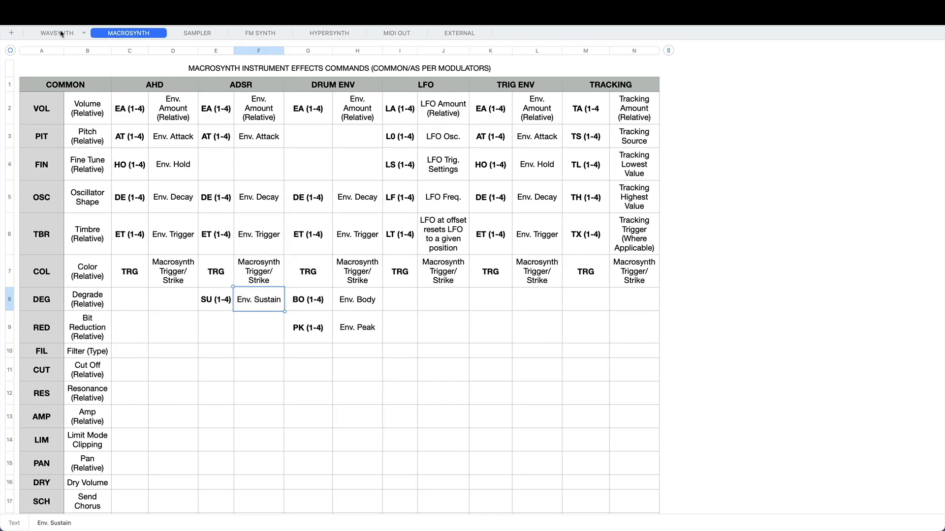
click(57, 32)
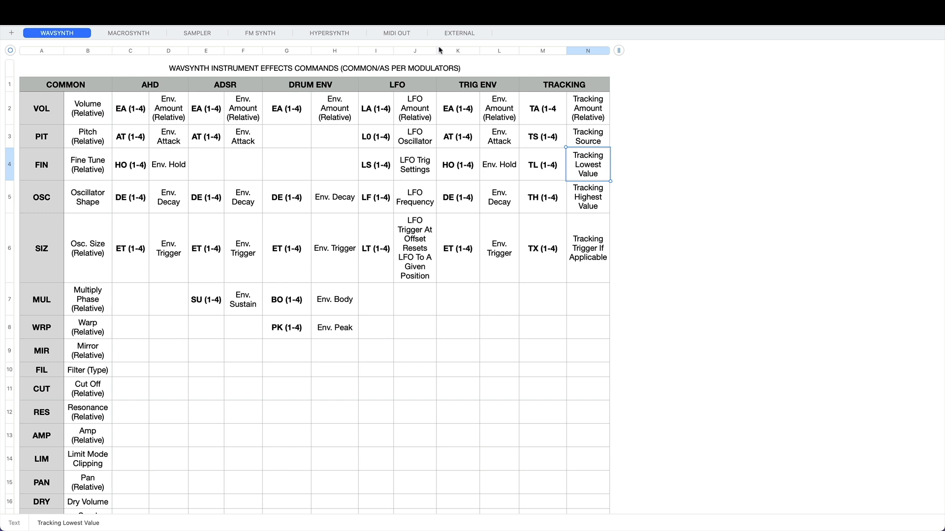
mouse_move(439, 70)
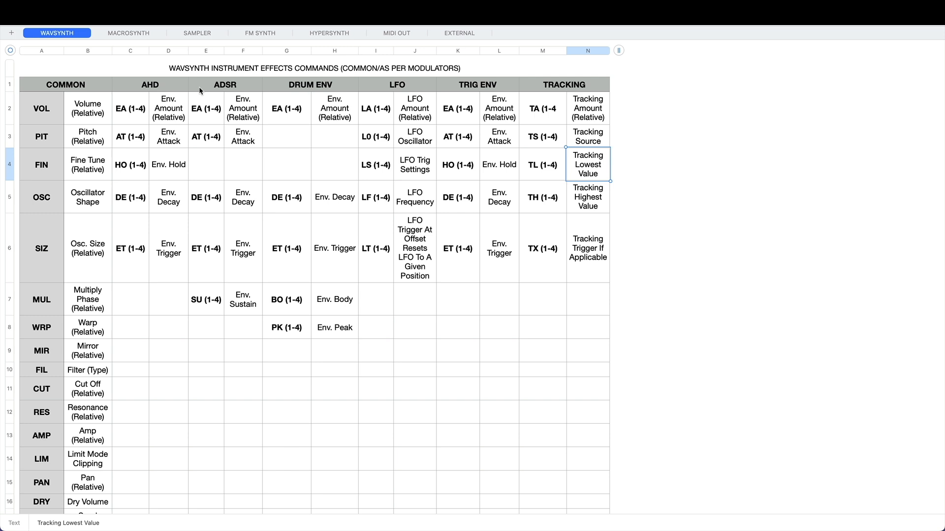
mouse_move(338, 112)
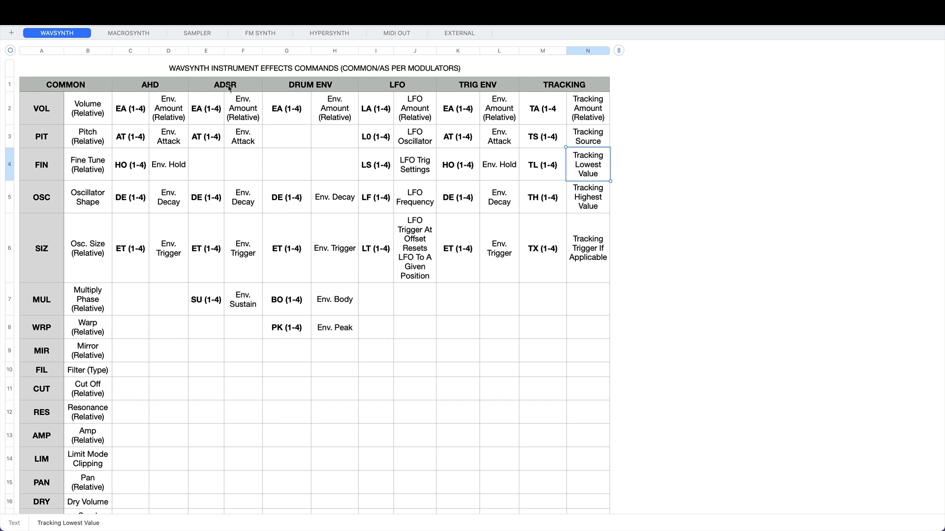
click(42, 108)
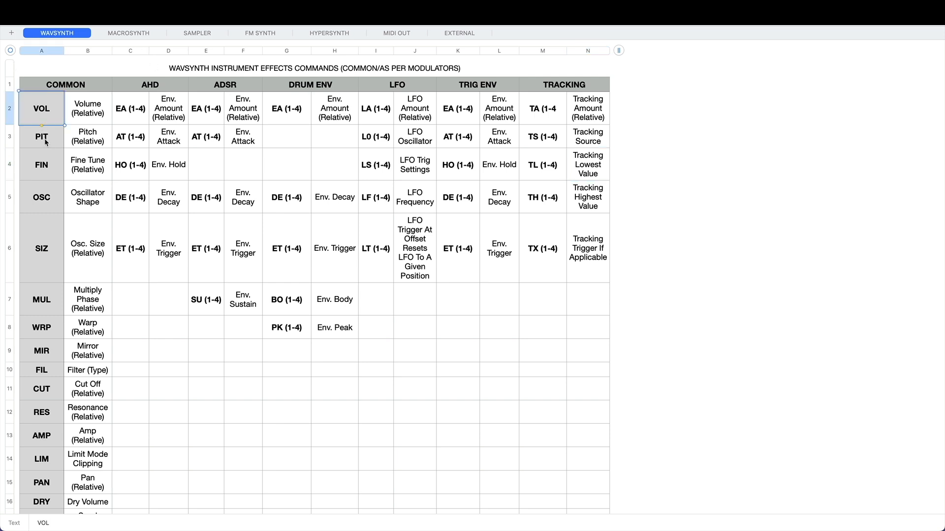
click(41, 164)
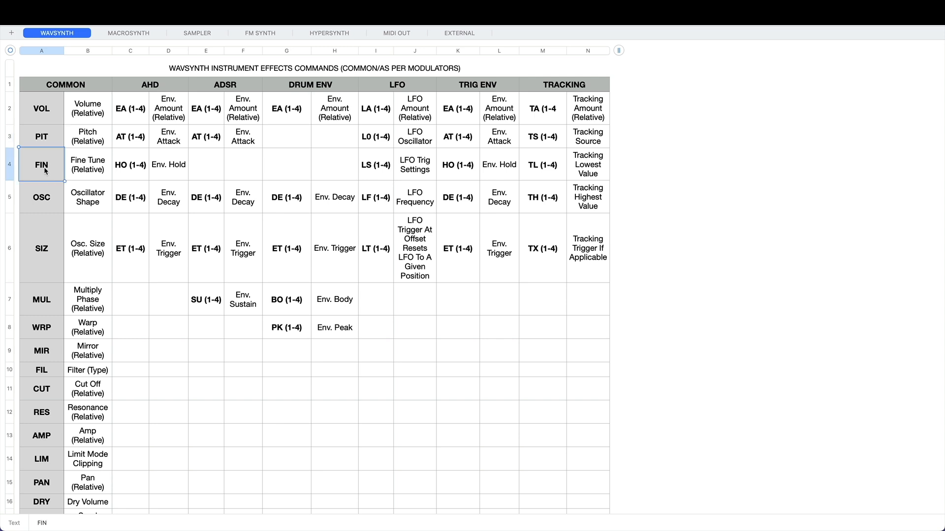
mouse_move(69, 194)
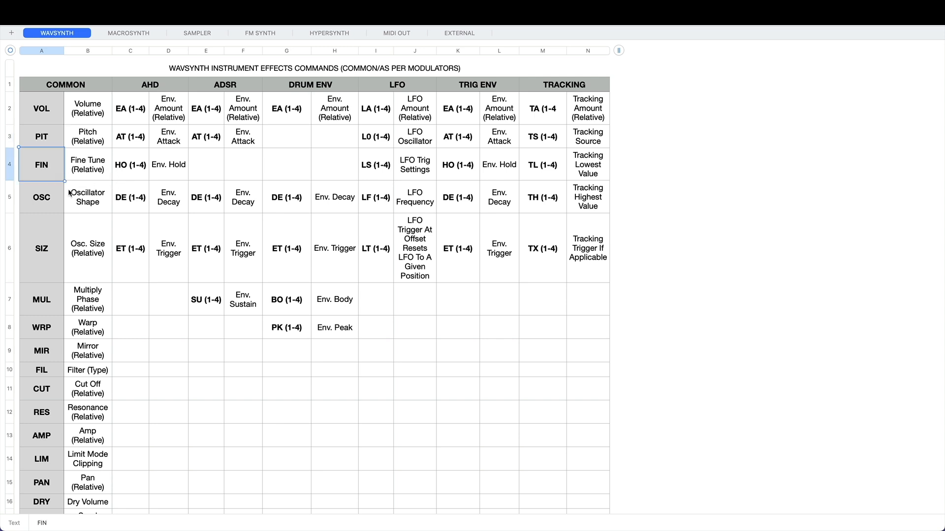
click(41, 197)
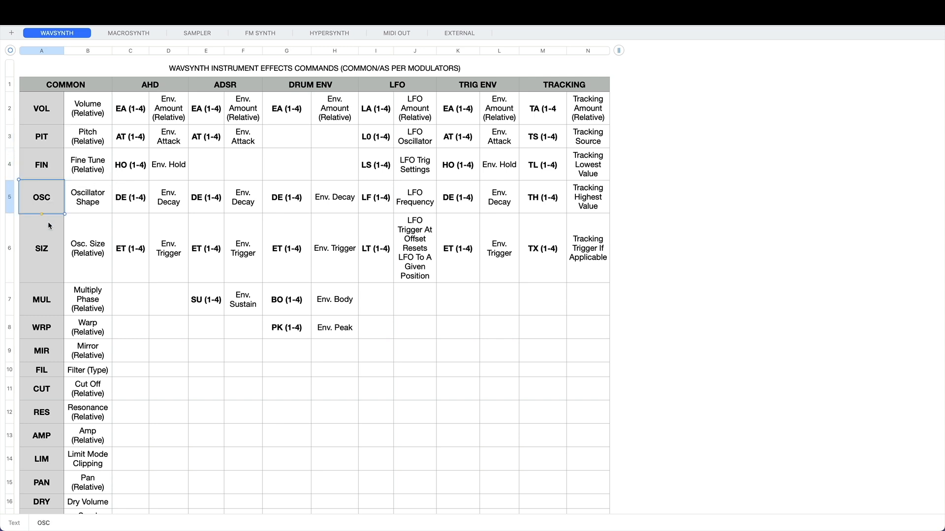
click(42, 299)
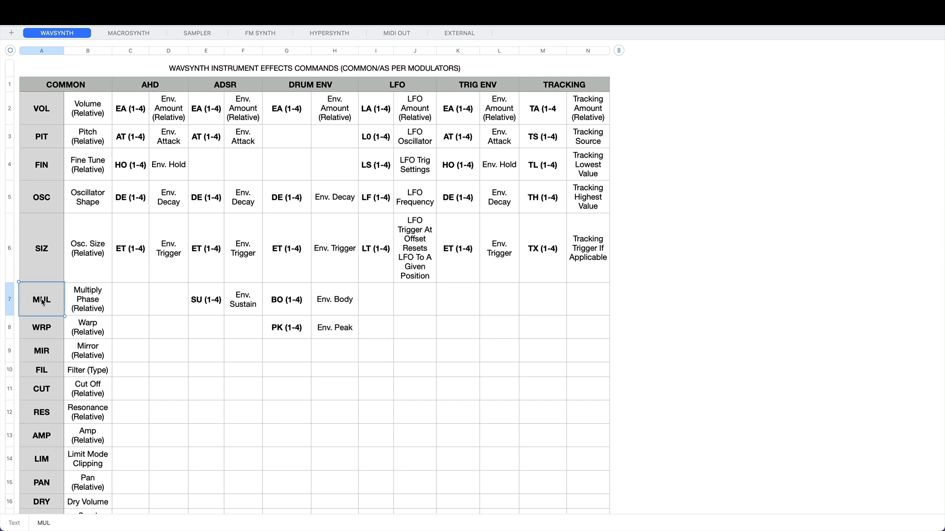
click(41, 108)
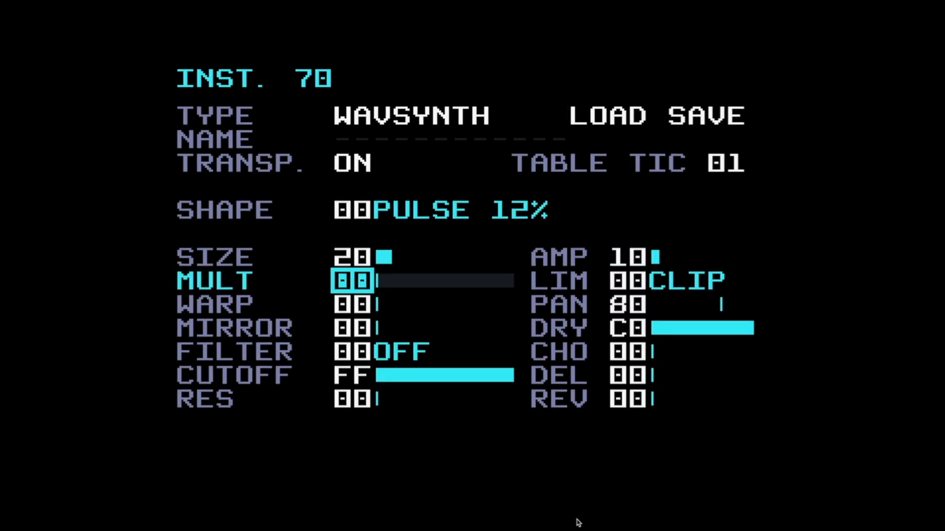
Move to the MULT parameter of instrument 70's WAVSYNTH to demonstrate the Edit-key trick.
key(Down)
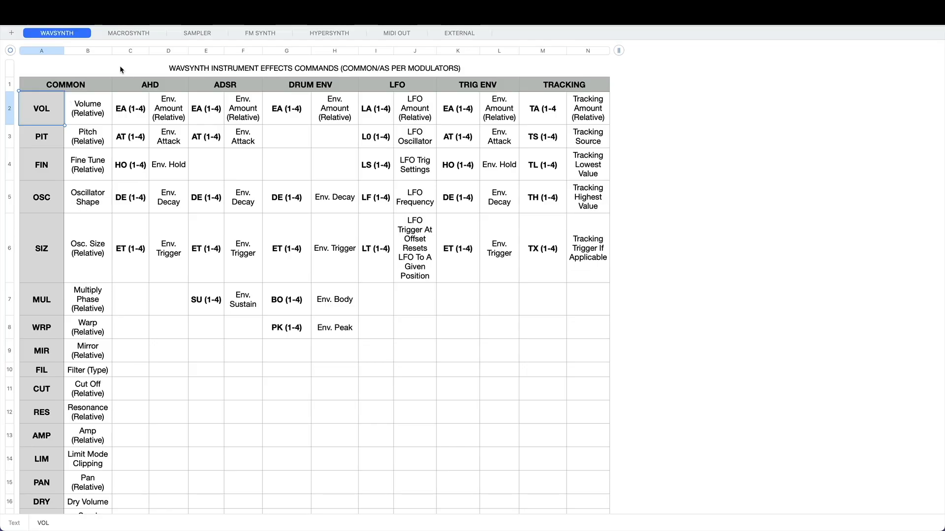
click(128, 34)
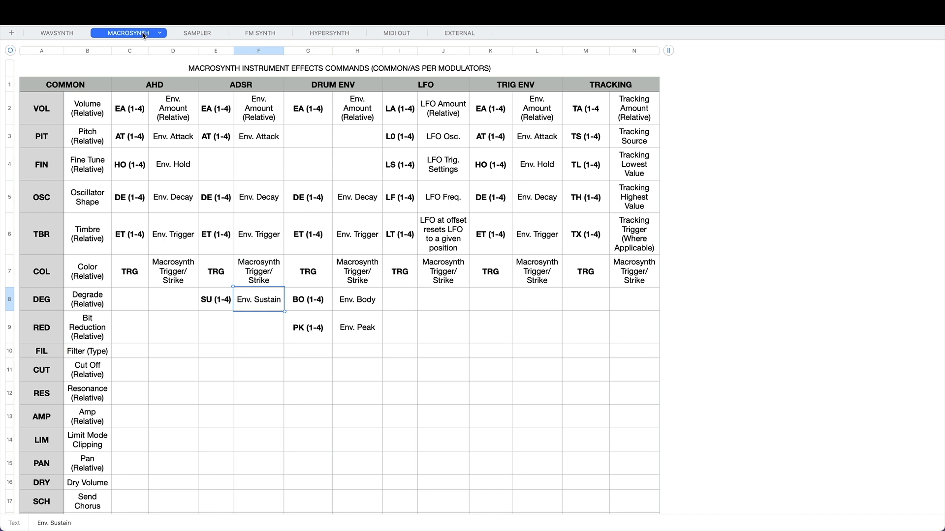
click(56, 33)
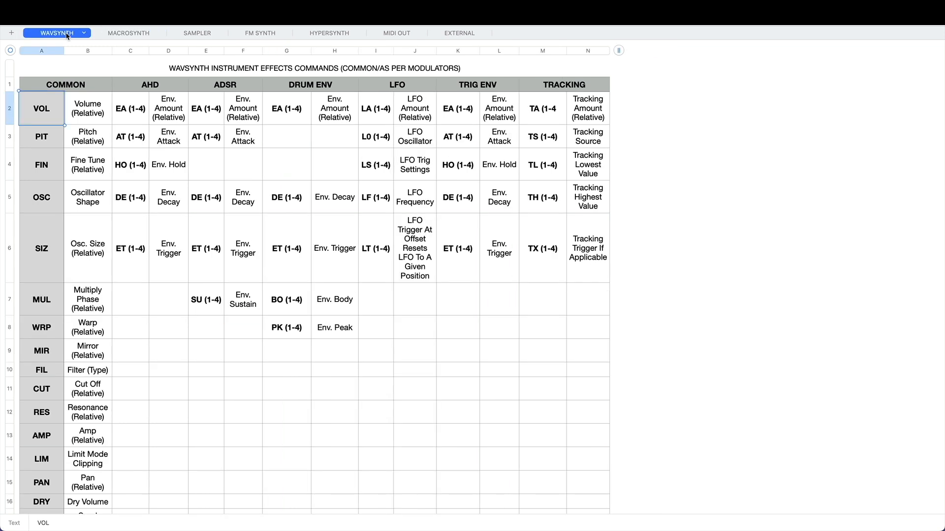
mouse_move(78, 37)
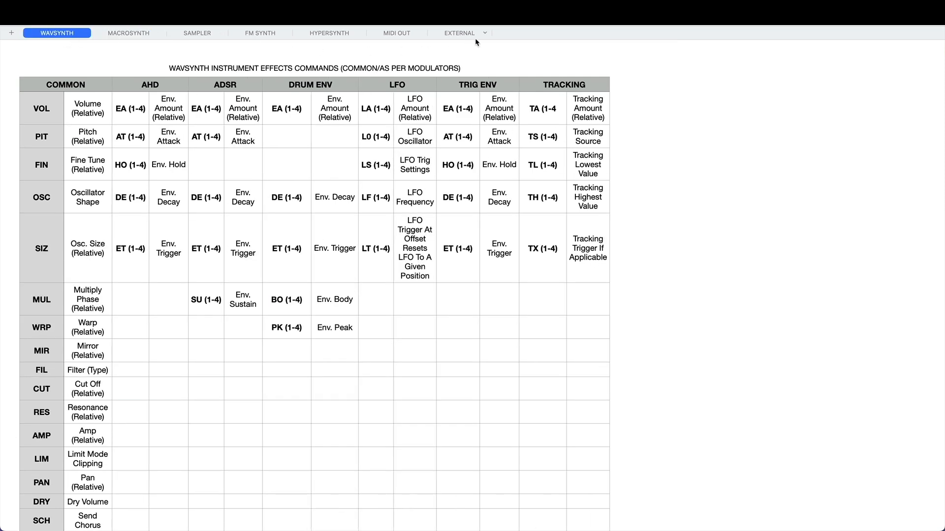
click(128, 34)
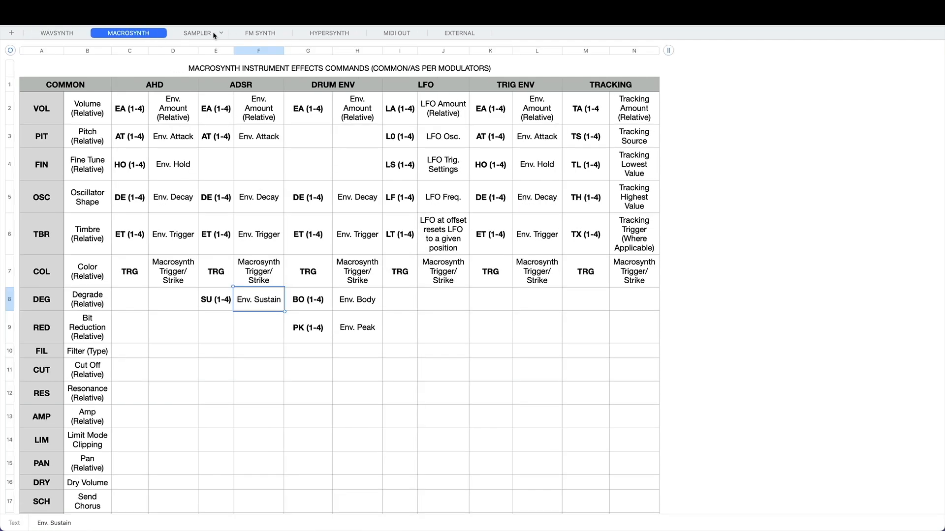
click(329, 34)
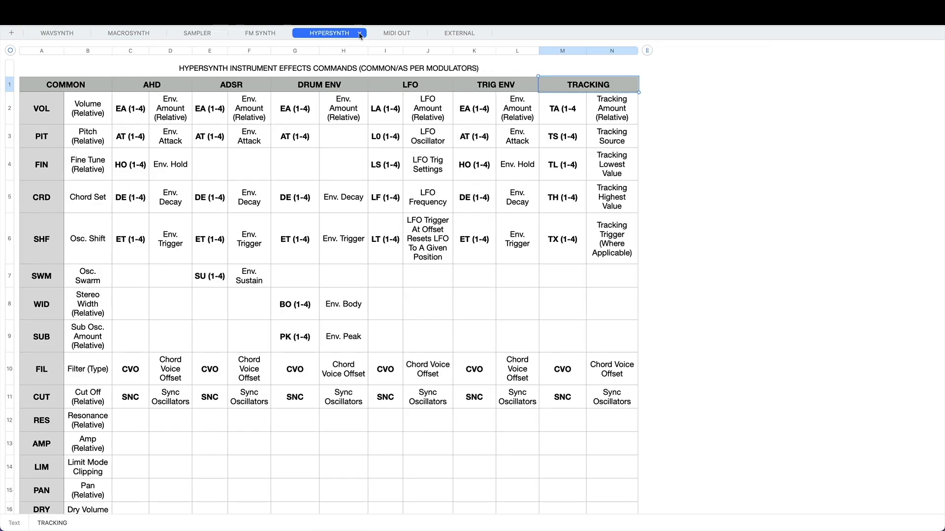
click(459, 34)
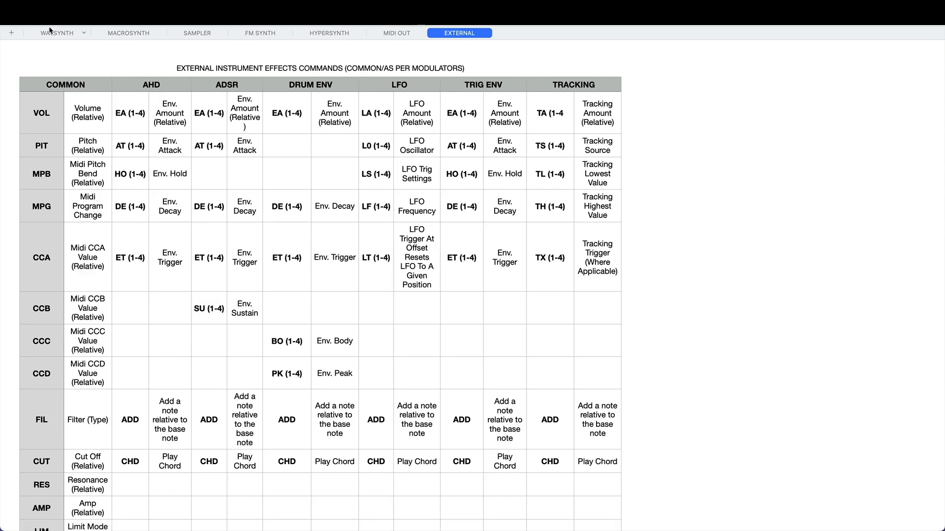
click(56, 32)
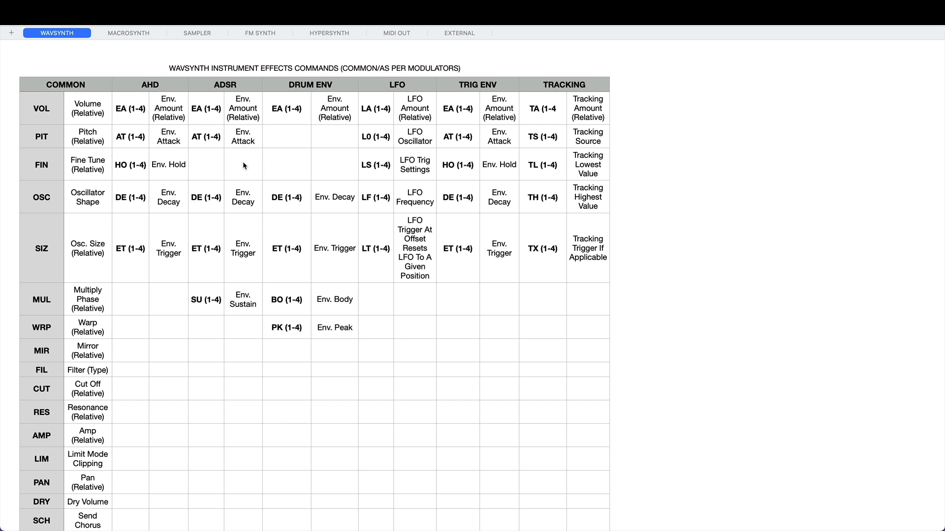
mouse_move(138, 53)
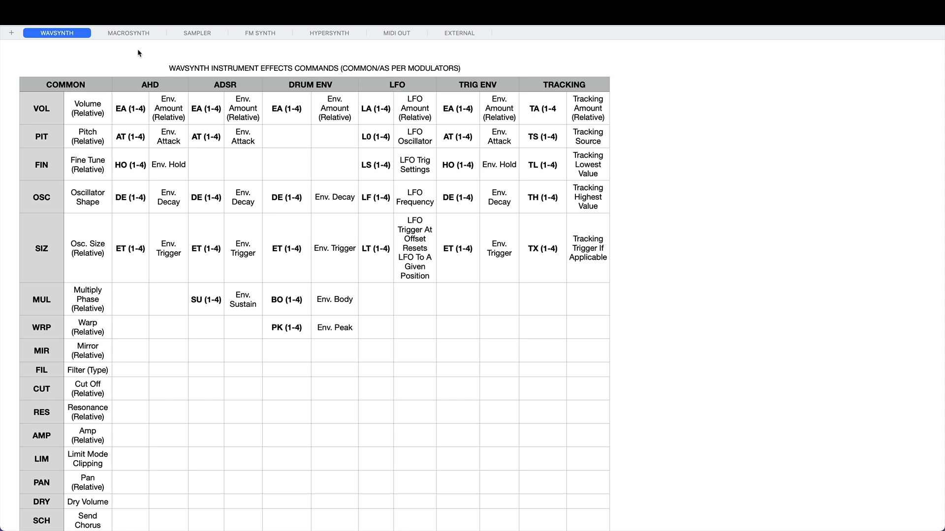
mouse_move(138, 55)
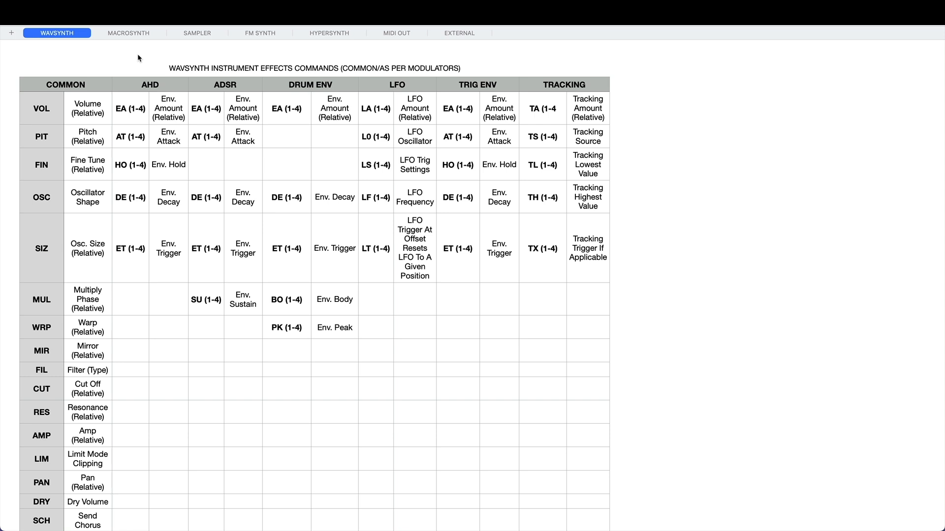
mouse_move(94, 102)
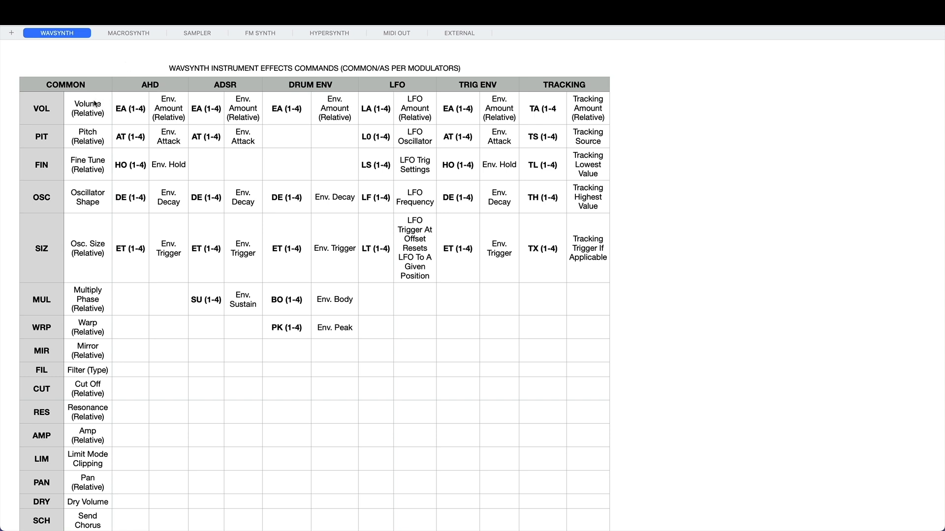
click(87, 108)
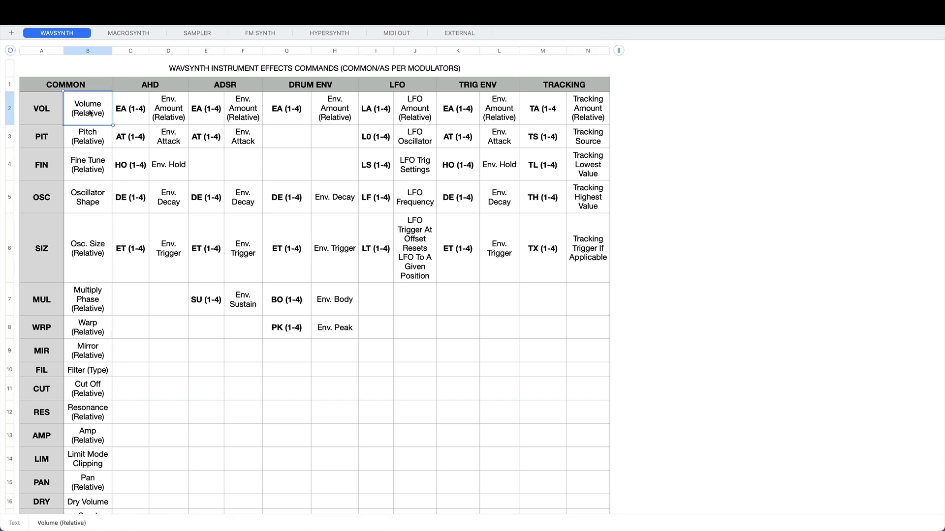
click(130, 109)
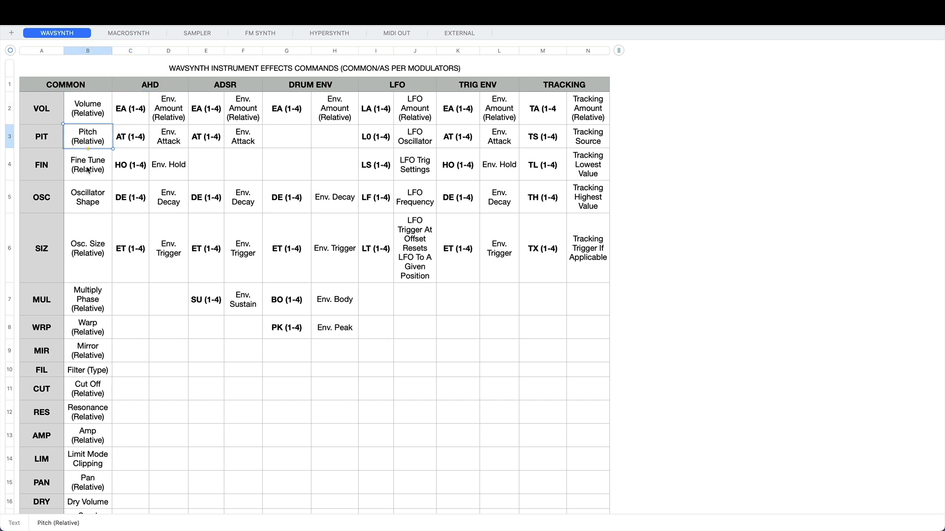
click(88, 165)
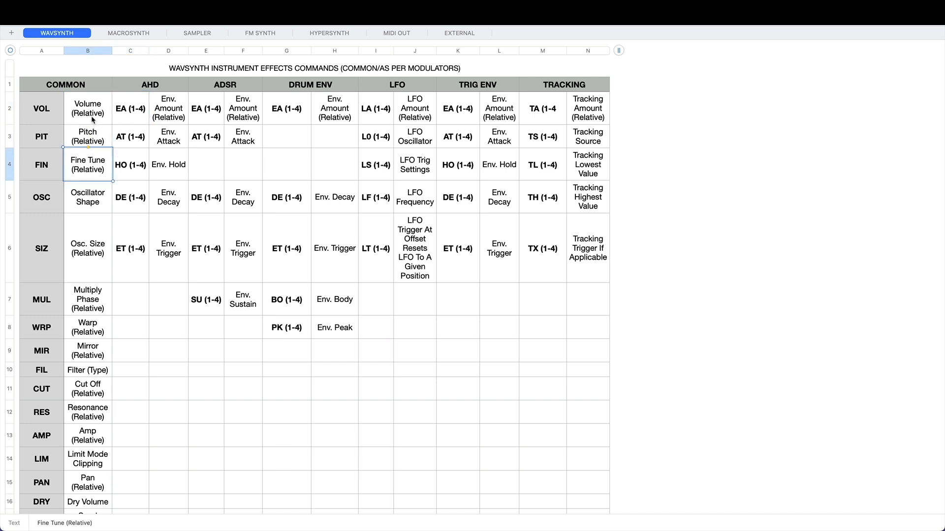